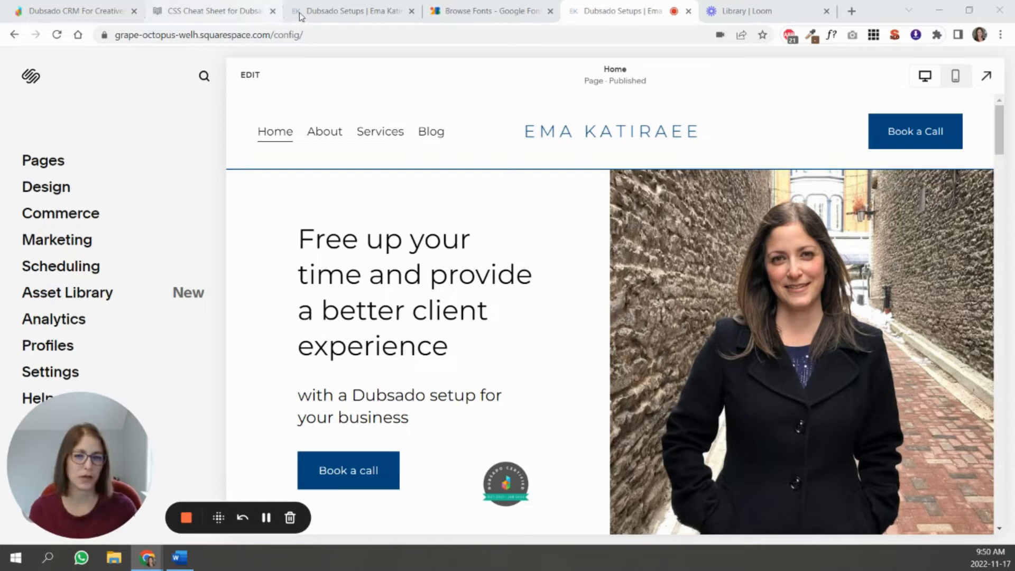
Step: View the live website's HTML source and search it for 'woff' font files, finding no matches
left_click(350, 10)
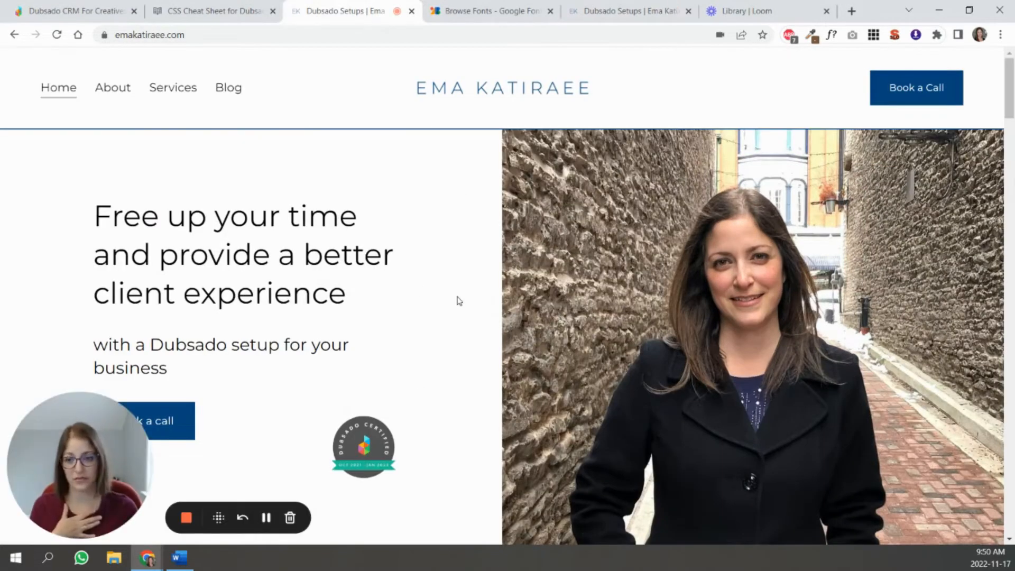
right_click(446, 302)
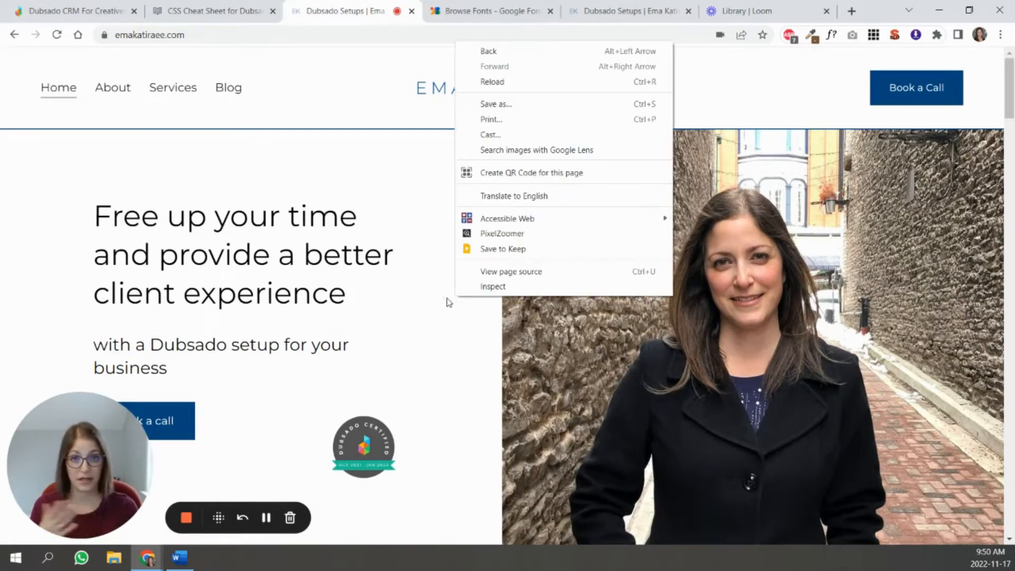
left_click(489, 278)
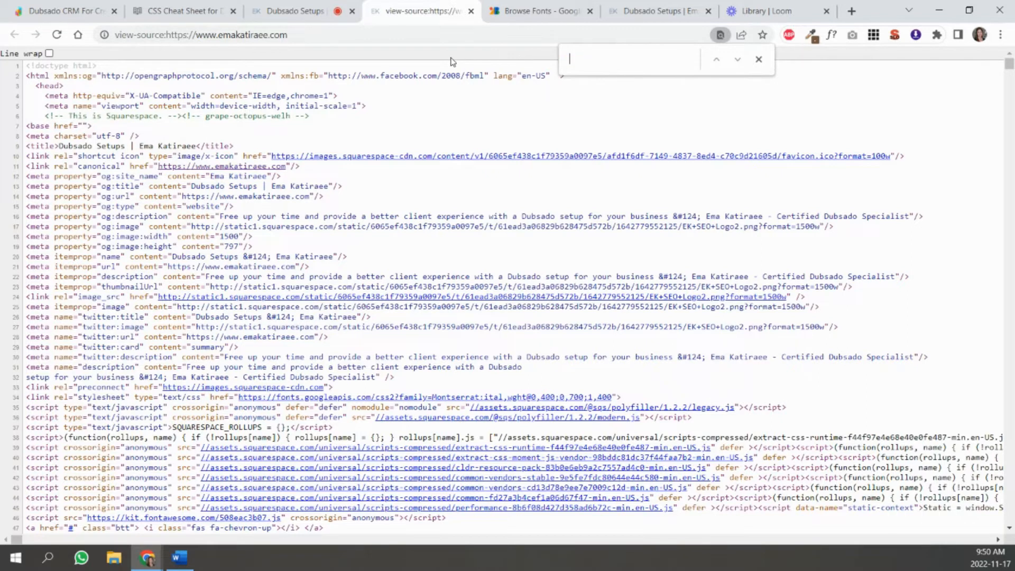
type("woff")
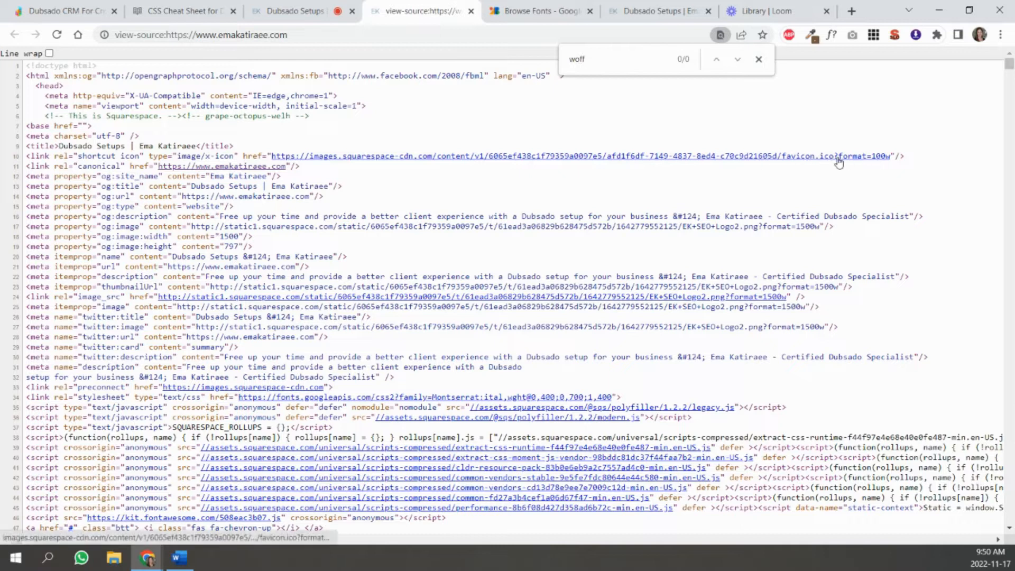
mouse_move(914, 162)
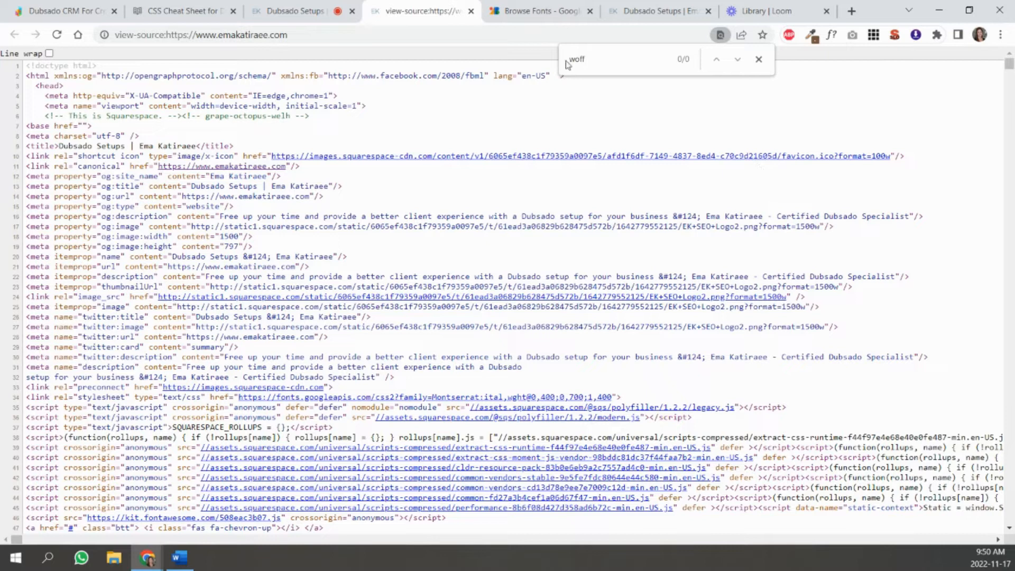
key("Backspace")
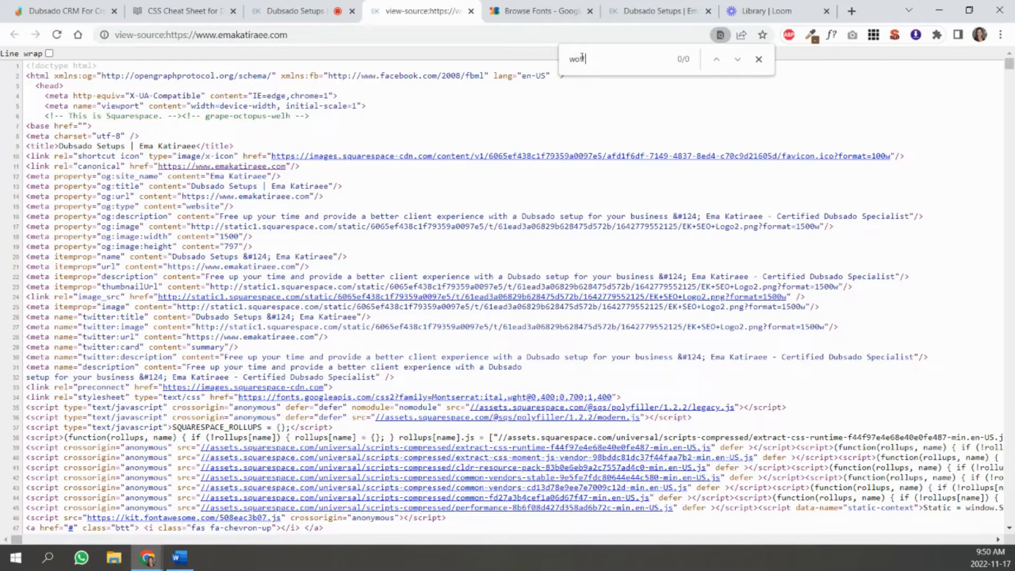
mouse_move(675, 156)
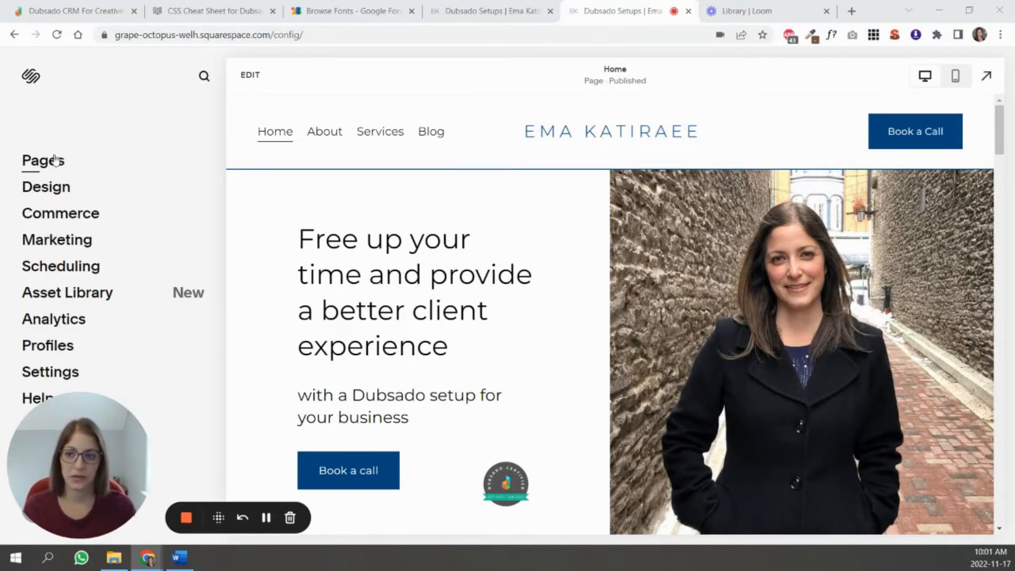
mouse_move(70, 190)
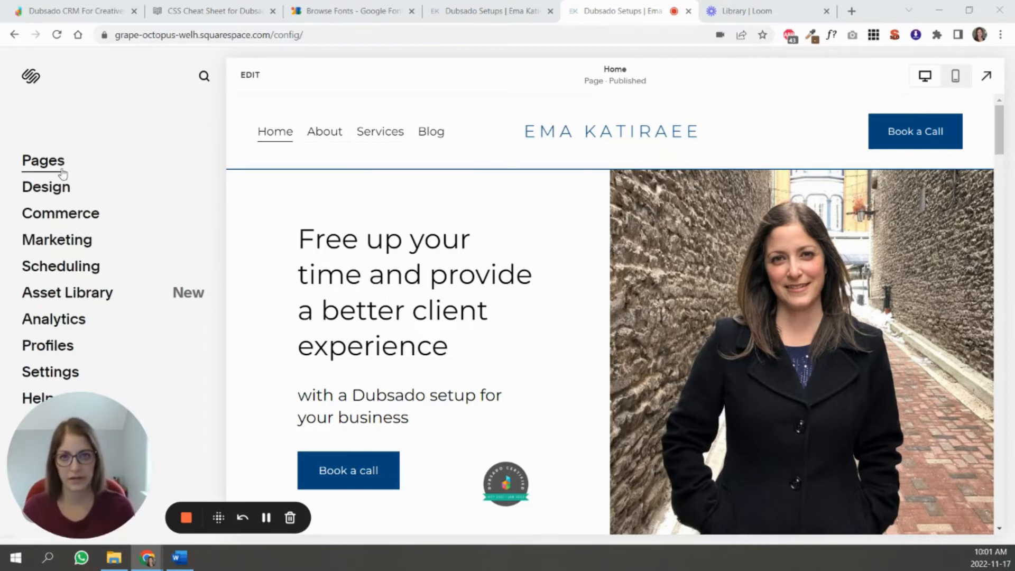
Step: Review the Squarespace site's Custom CSS and its Manage Custom Files list, then save the CSS
left_click(45, 187)
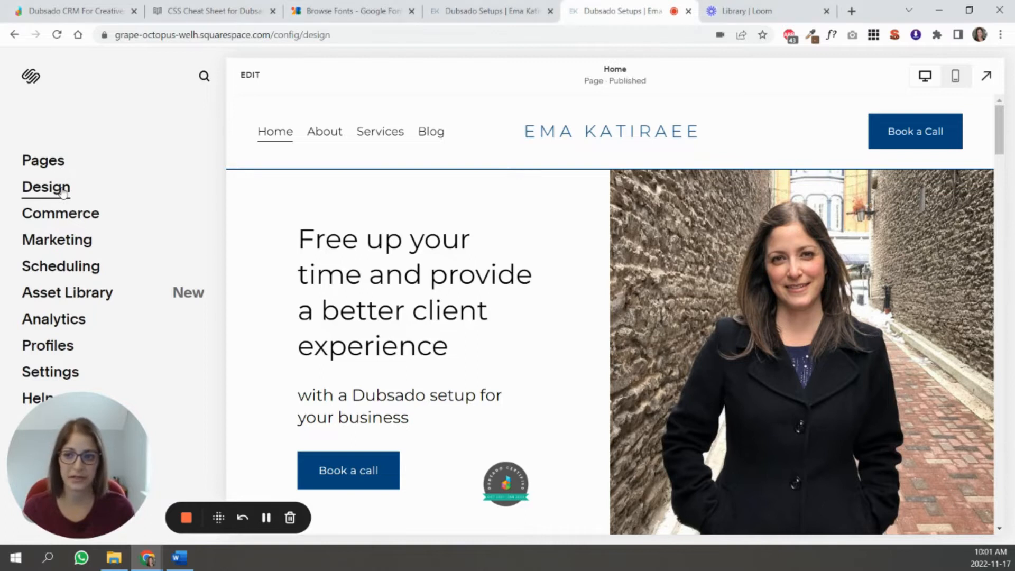
left_click(45, 187)
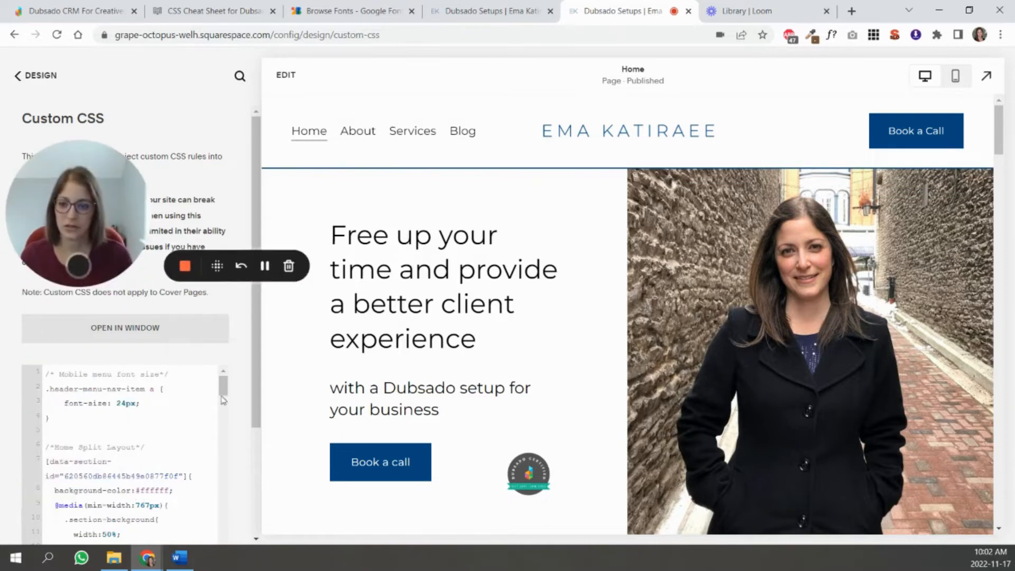
scroll("down", 3)
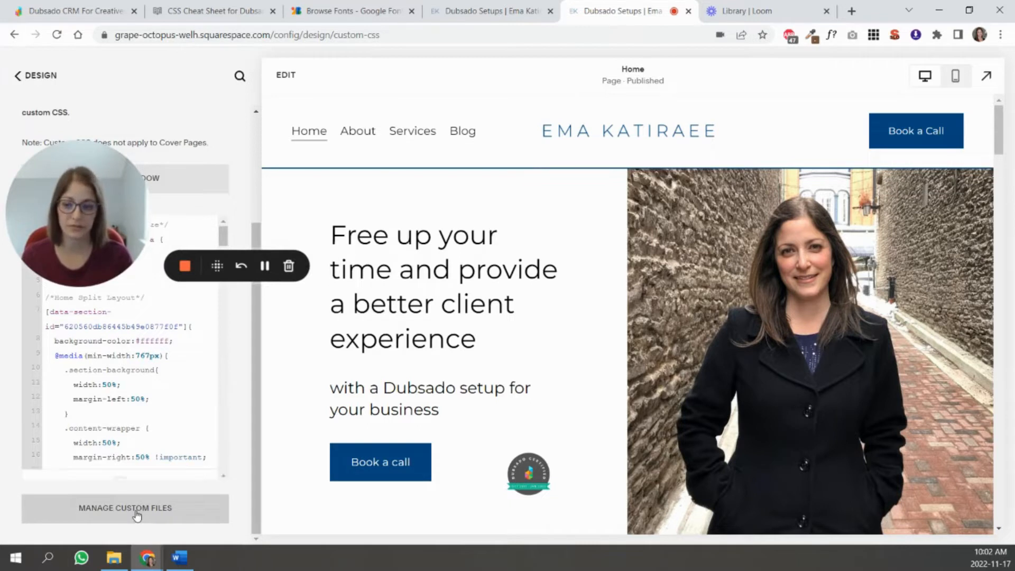
left_click(124, 507)
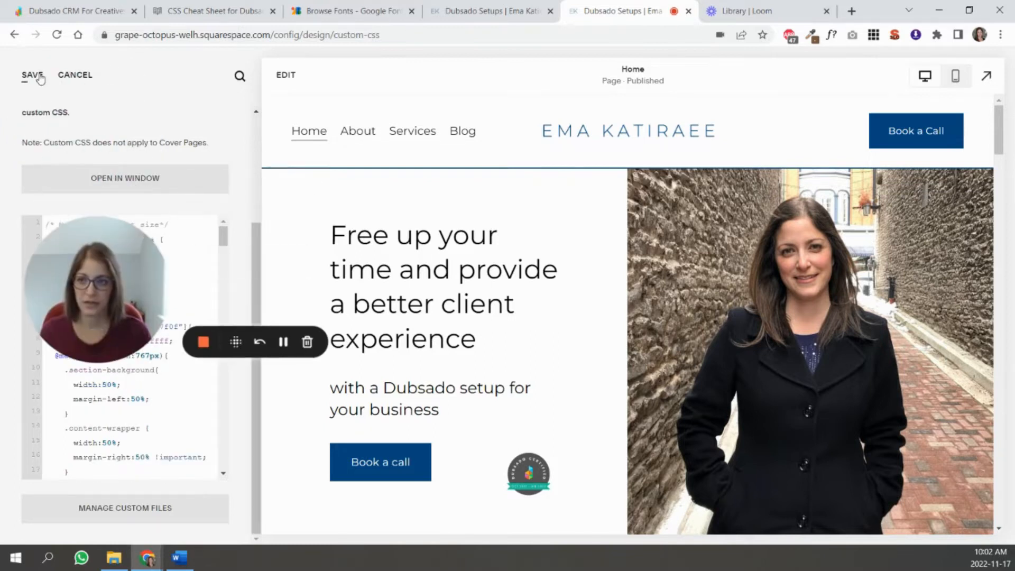
left_click(30, 74)
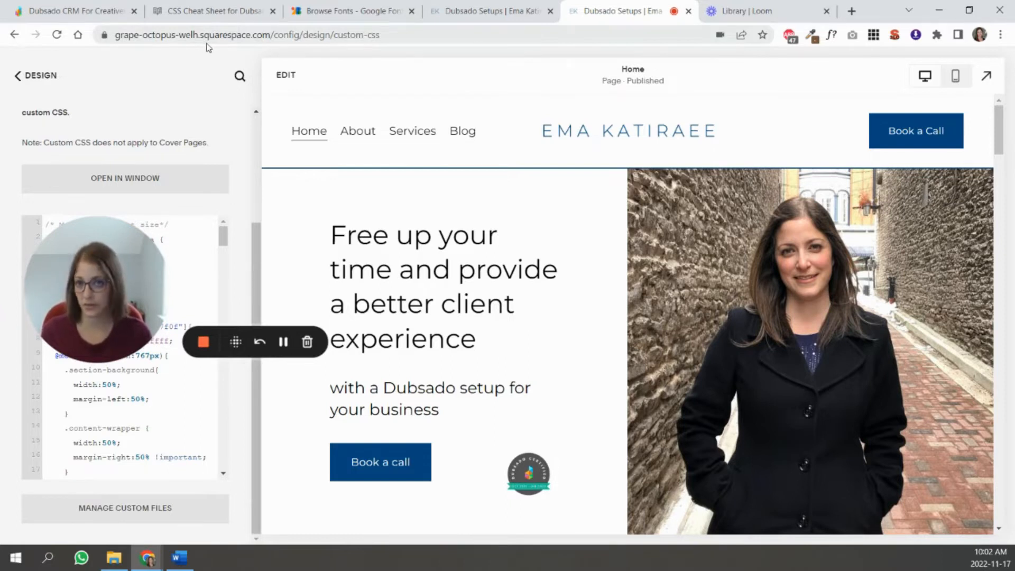
left_click(350, 10)
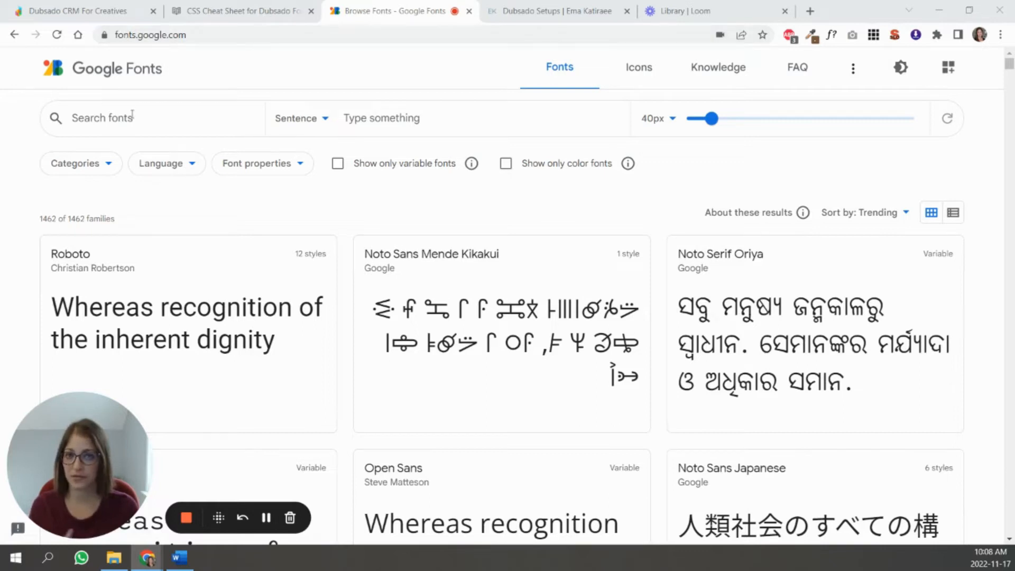
Step: Find the Marcellus font in Google Fonts and select its Regular 400 style
type("m")
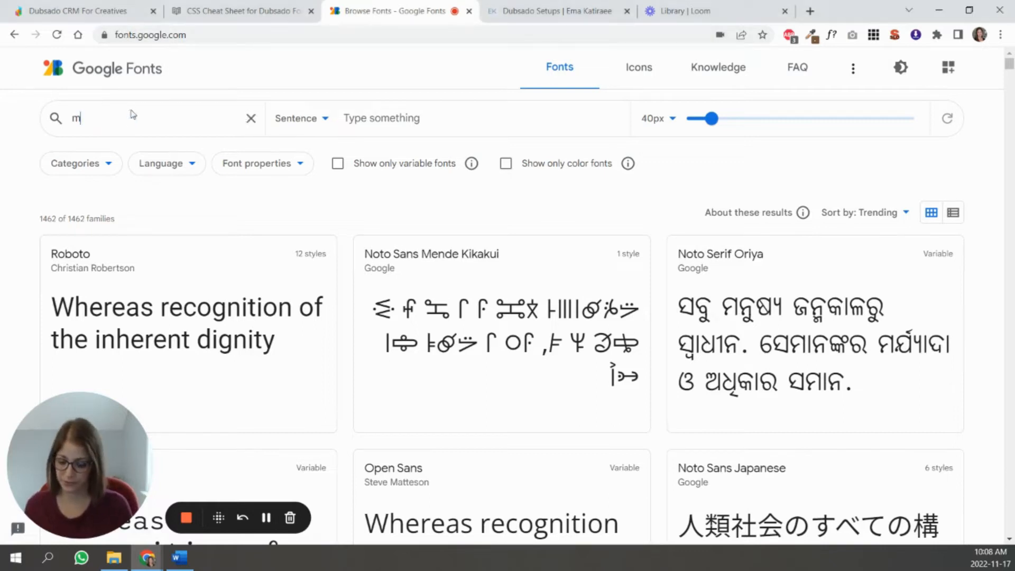
type("arcellus")
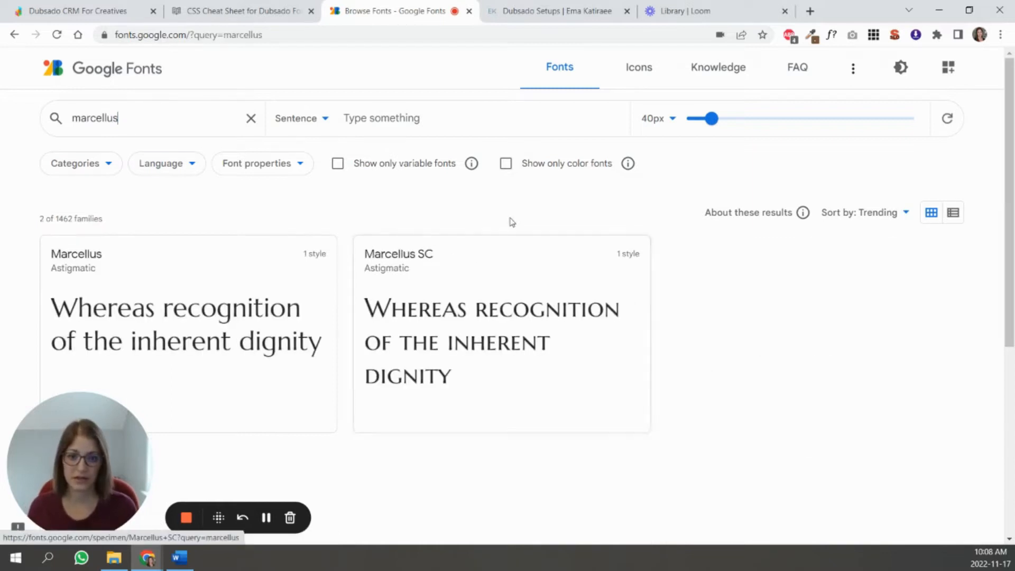
left_click(76, 253)
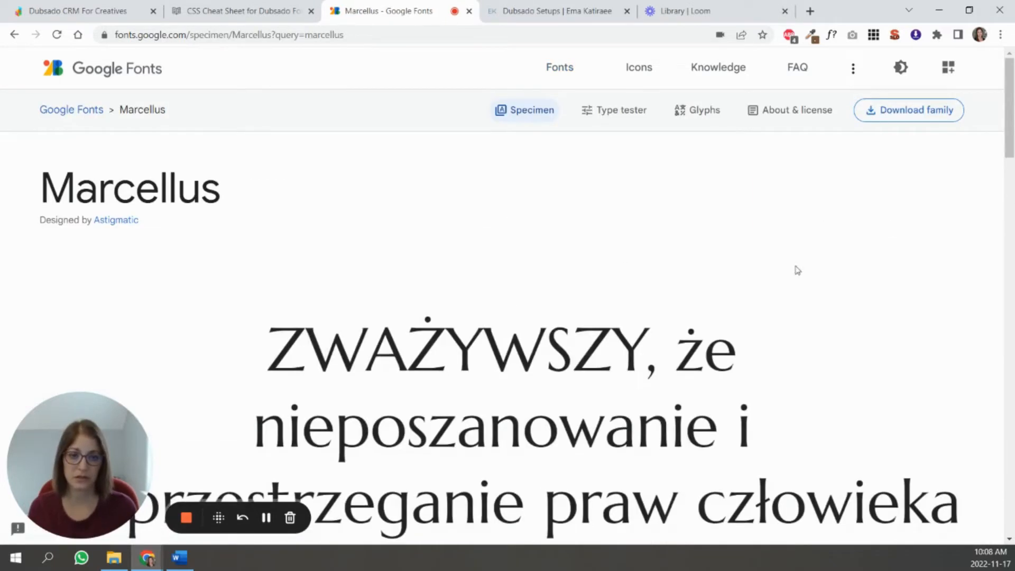
scroll("down", 3)
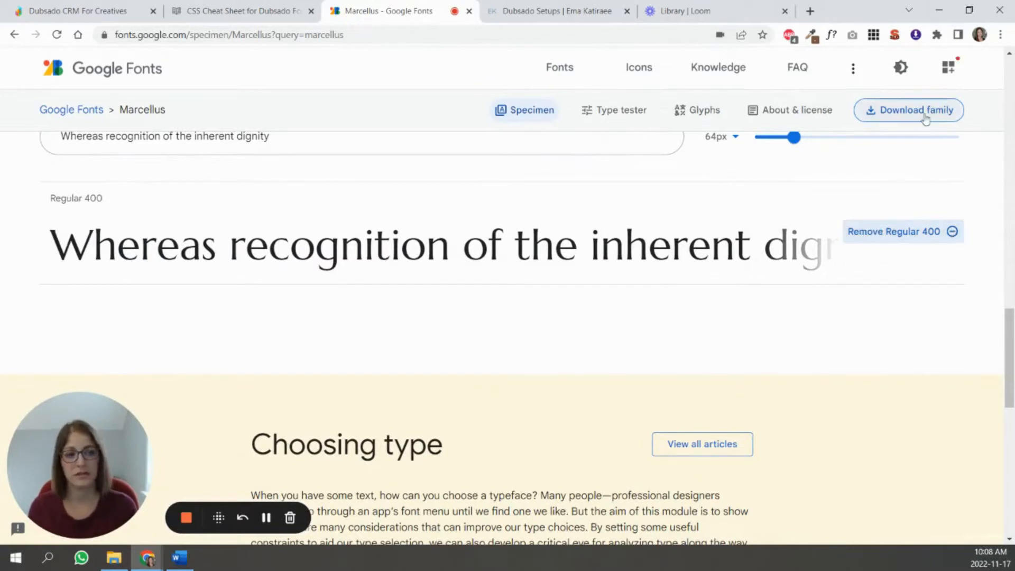
scroll("down", 3)
type("franklin")
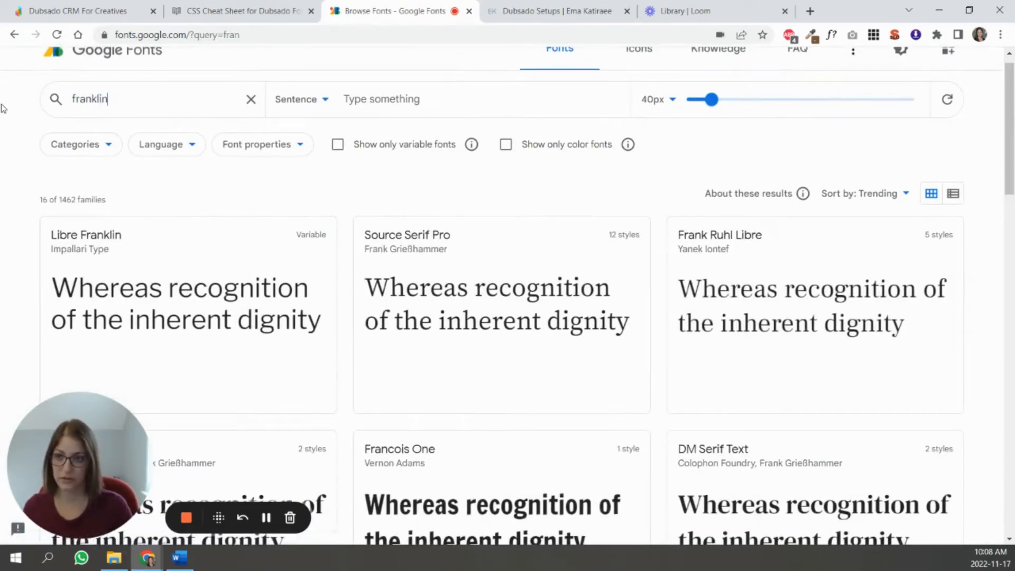
Step: Find Libre Franklin and add its Light 300 style to the selection
left_click(86, 235)
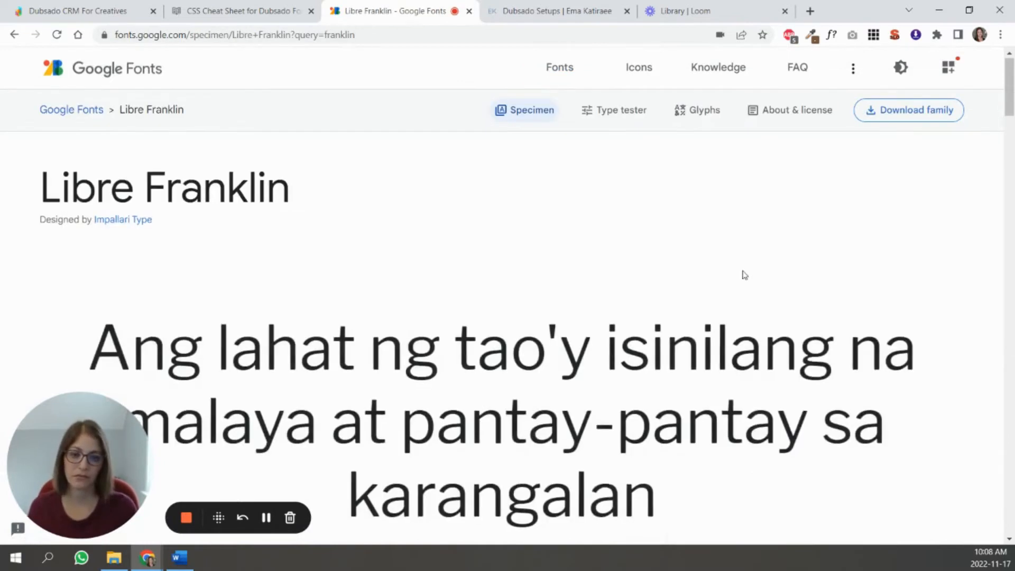
scroll("down", 3)
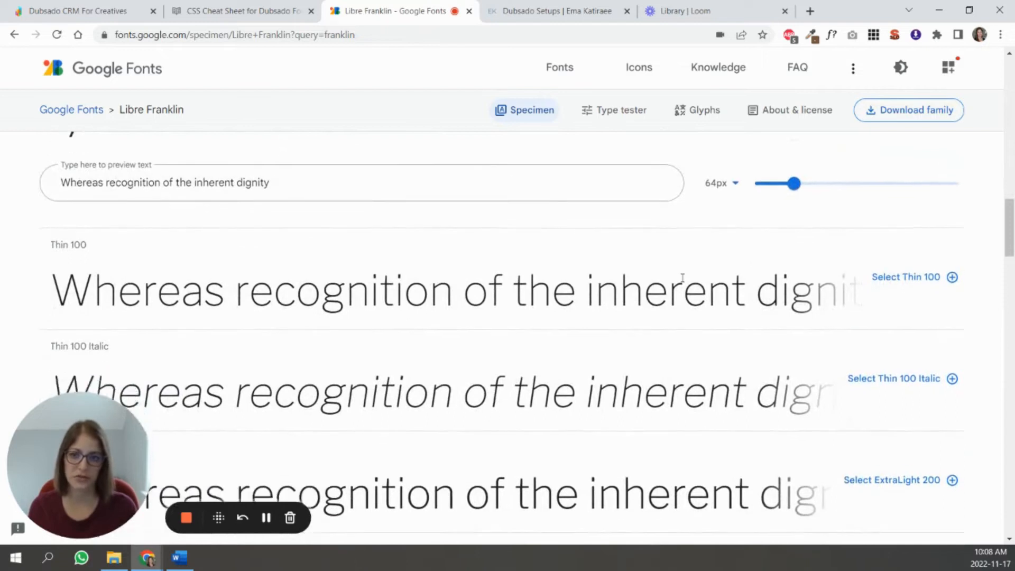
scroll("down", 3)
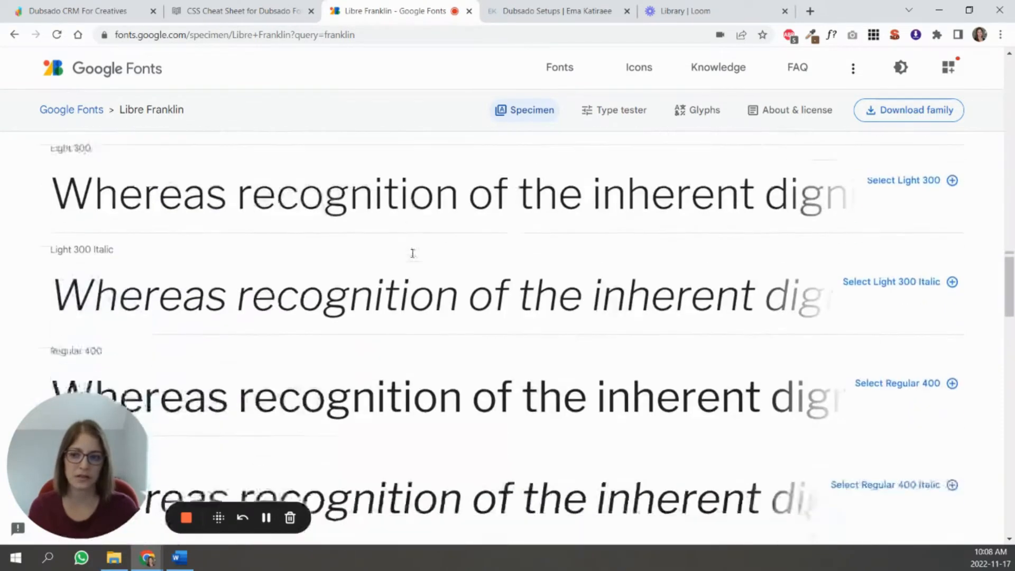
scroll("down", 3)
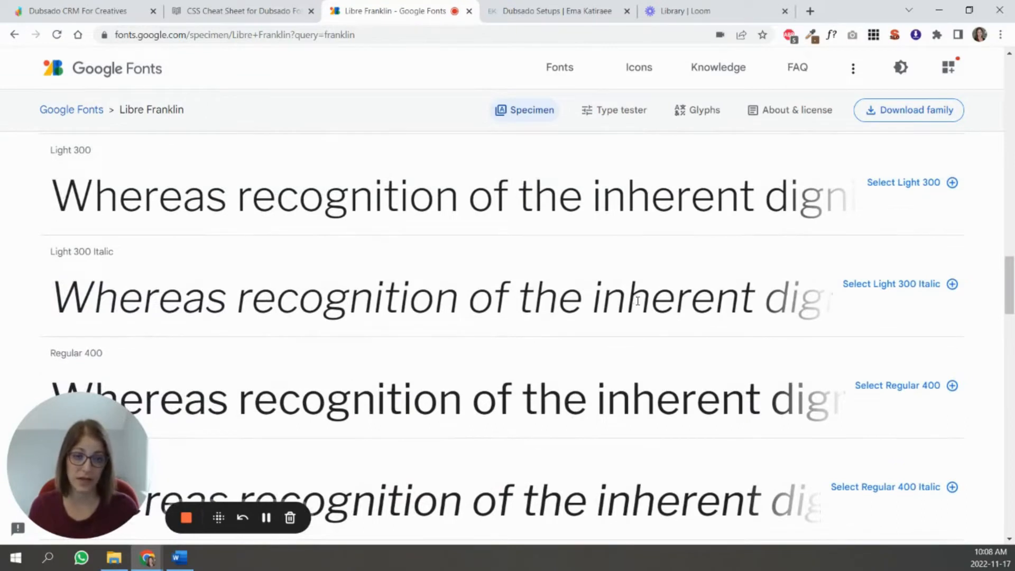
scroll("down", 3)
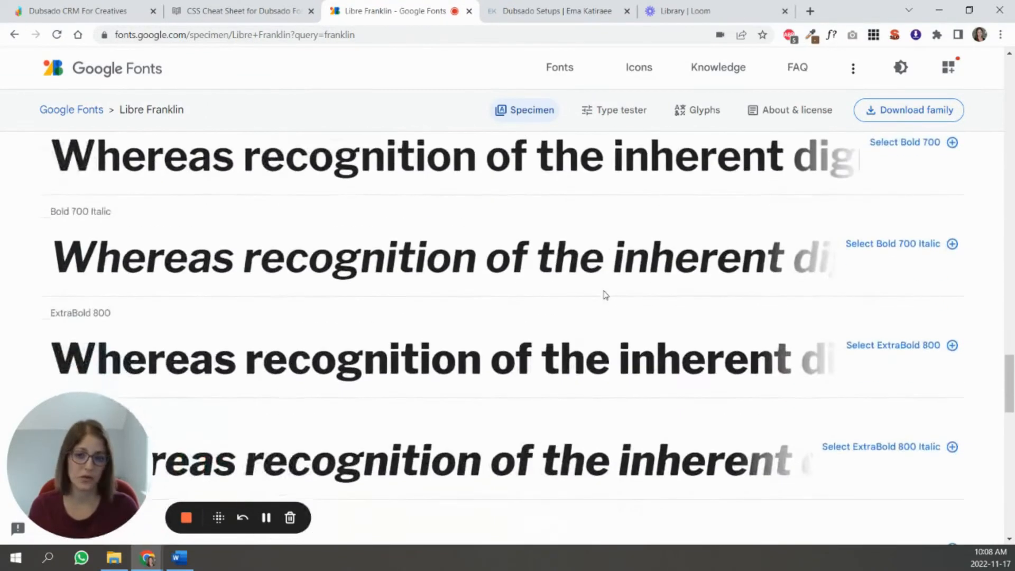
scroll("down", 3)
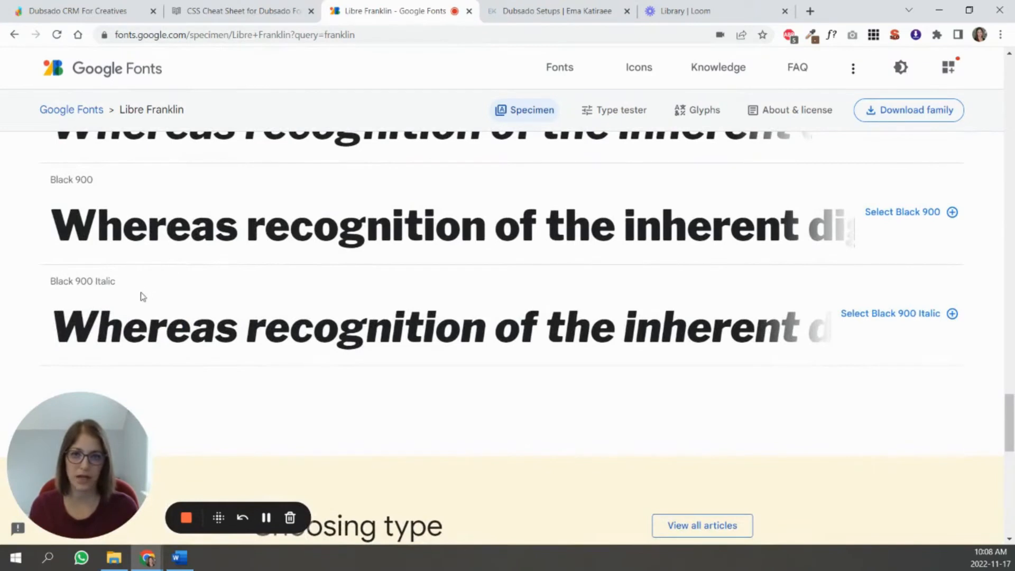
scroll("up", 3)
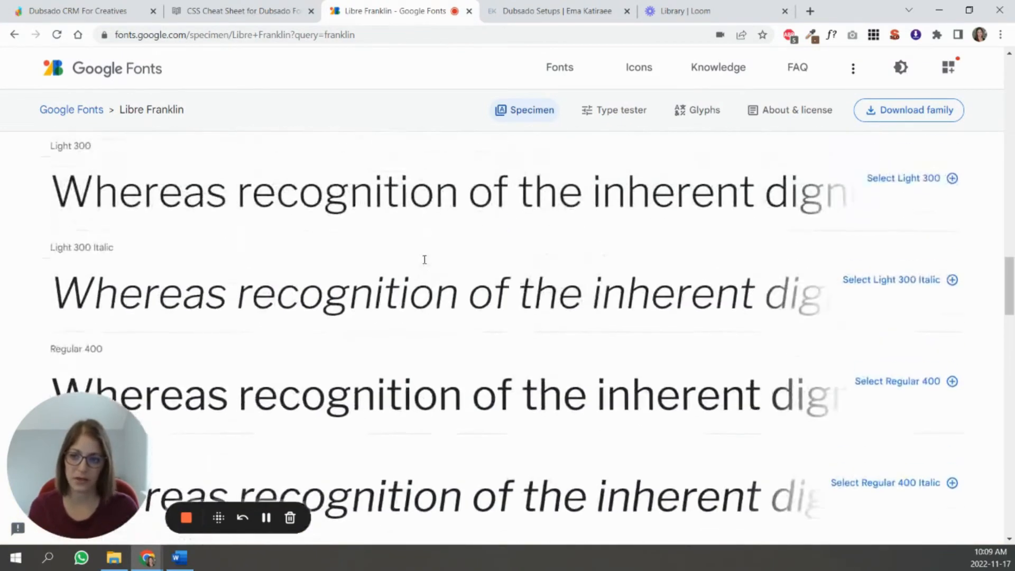
left_click(952, 178)
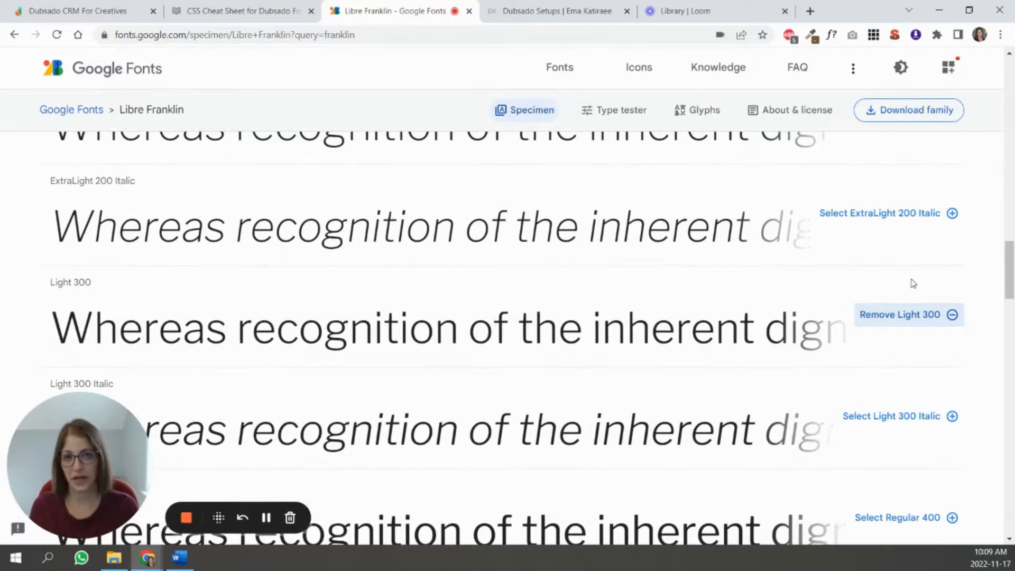
mouse_move(948, 68)
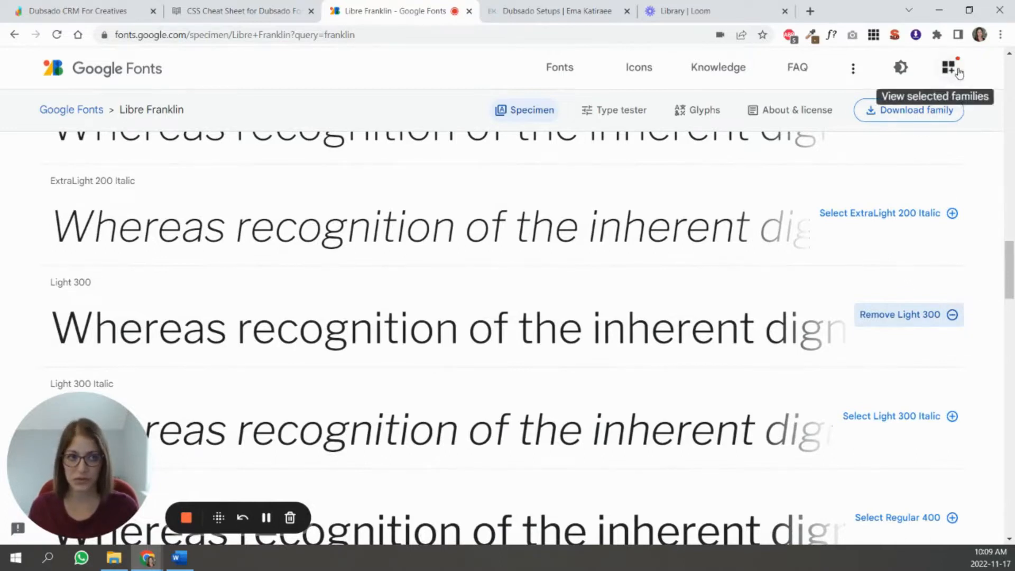
left_click(946, 68)
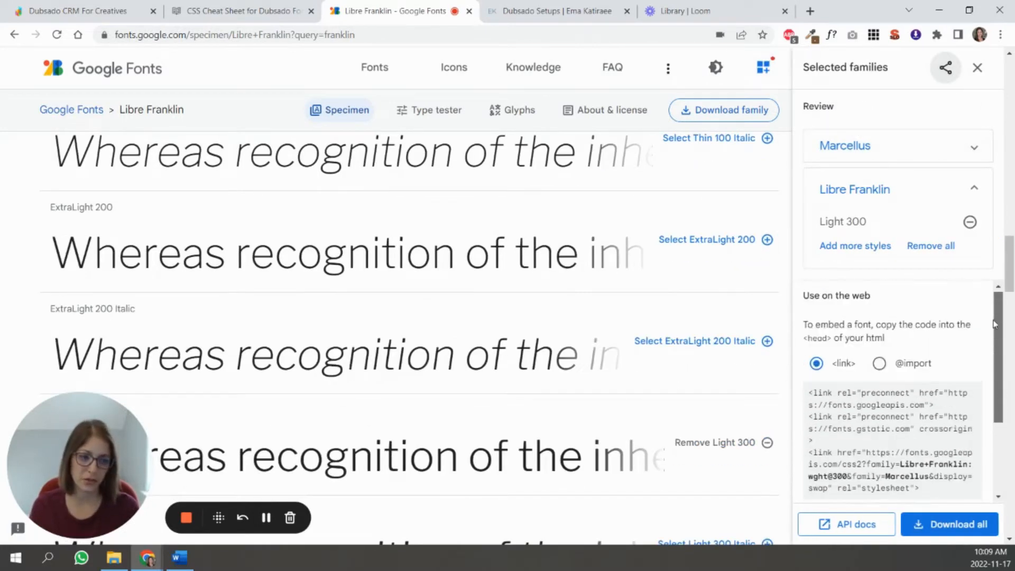
left_click(878, 365)
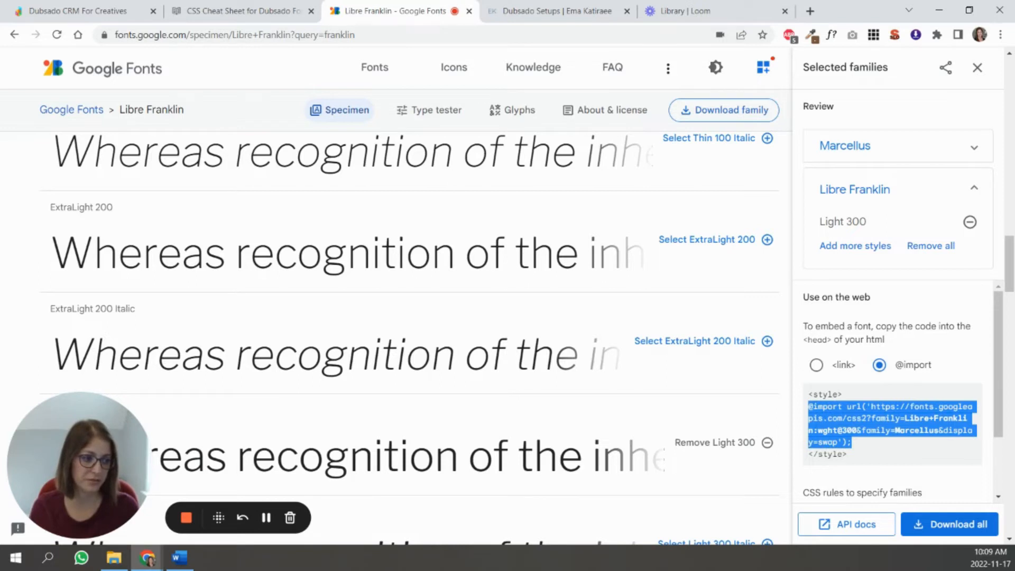
left_click(84, 11)
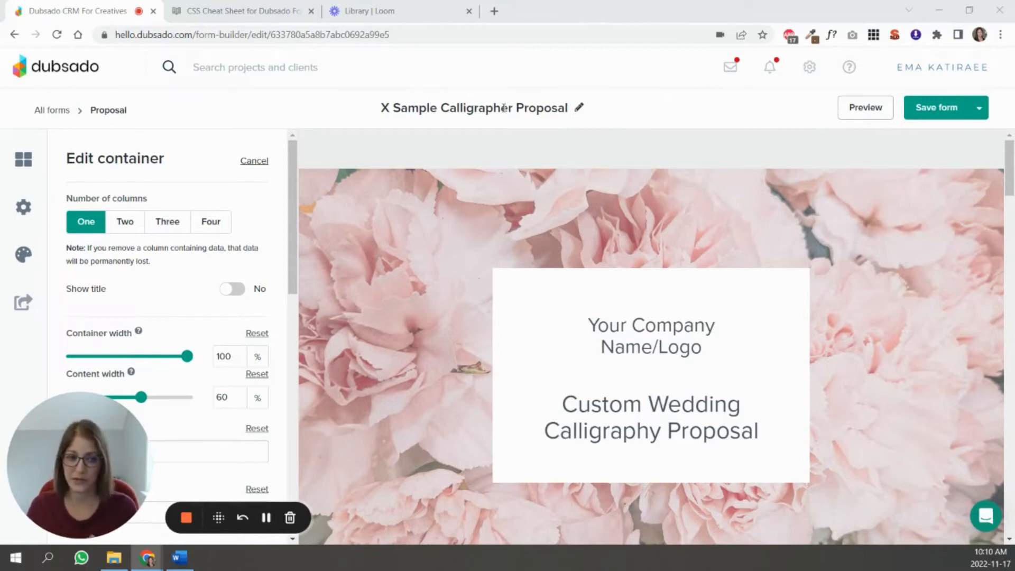
mouse_move(23, 255)
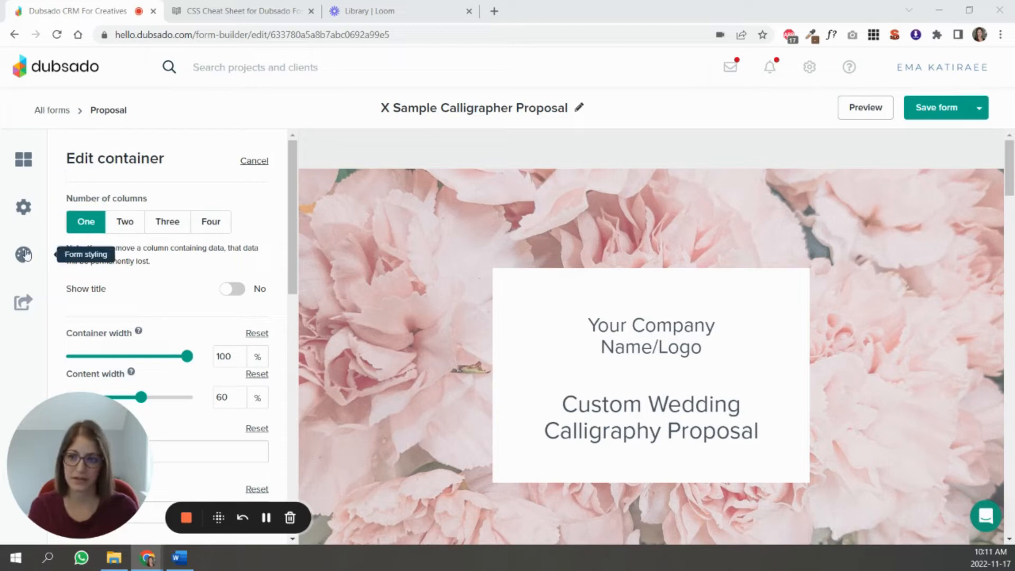
left_click(23, 253)
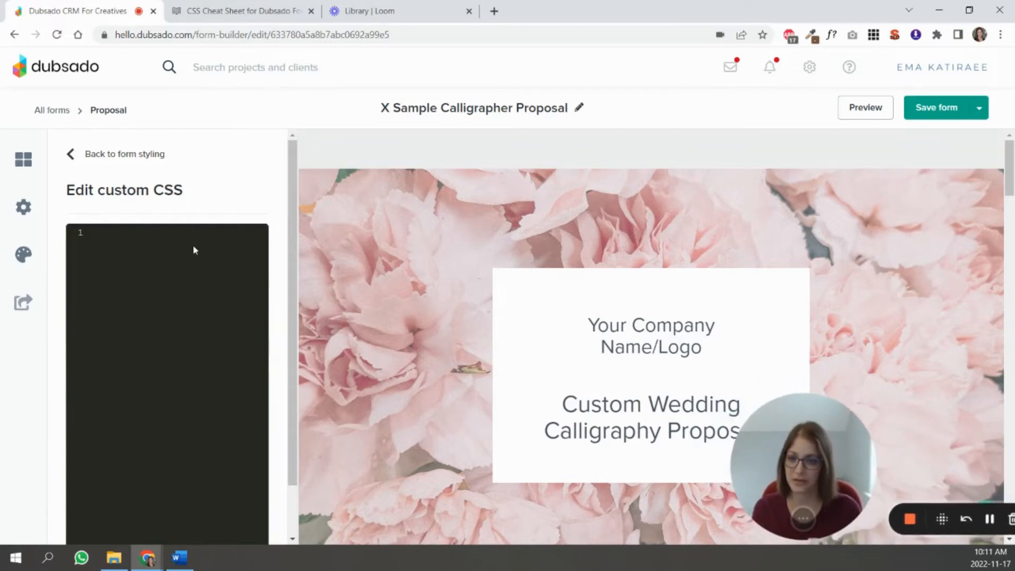
left_click(91, 233)
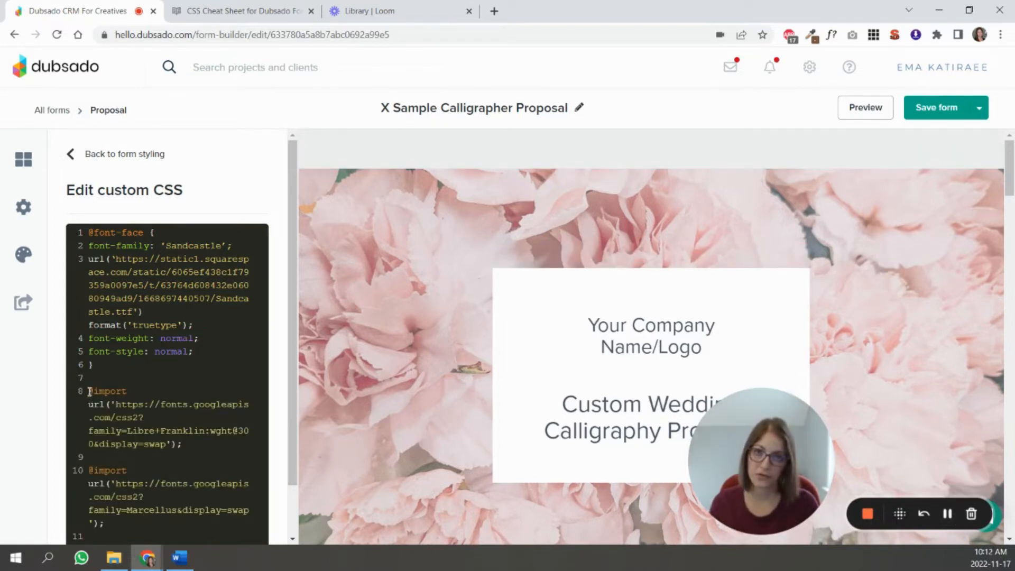
scroll("down", 3)
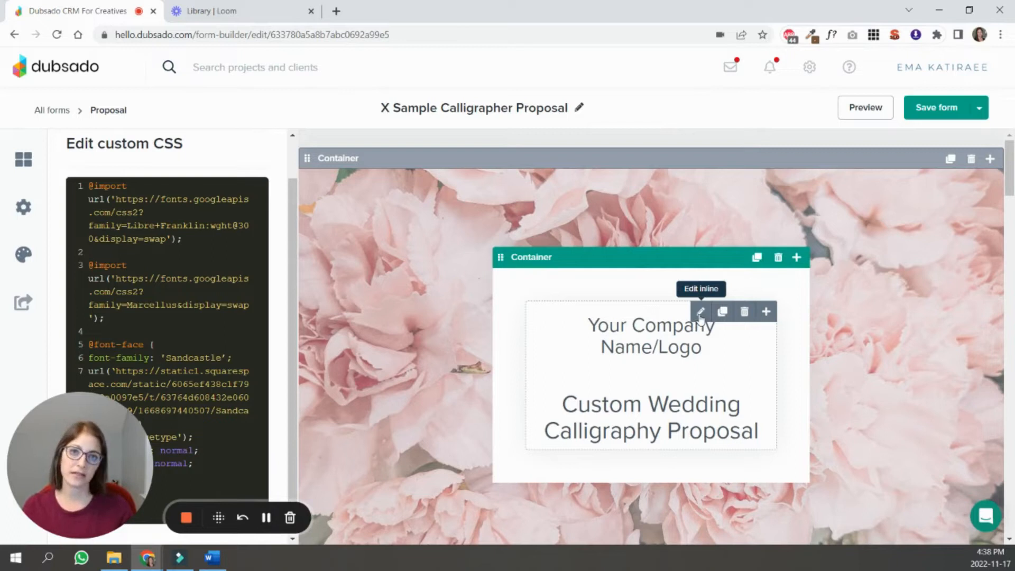
mouse_move(647, 324)
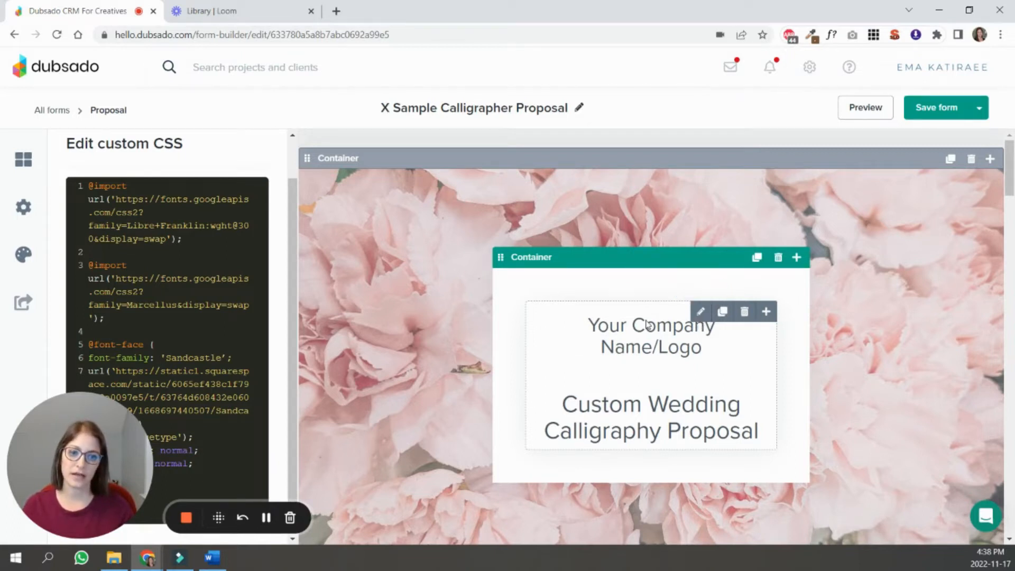
mouse_move(689, 385)
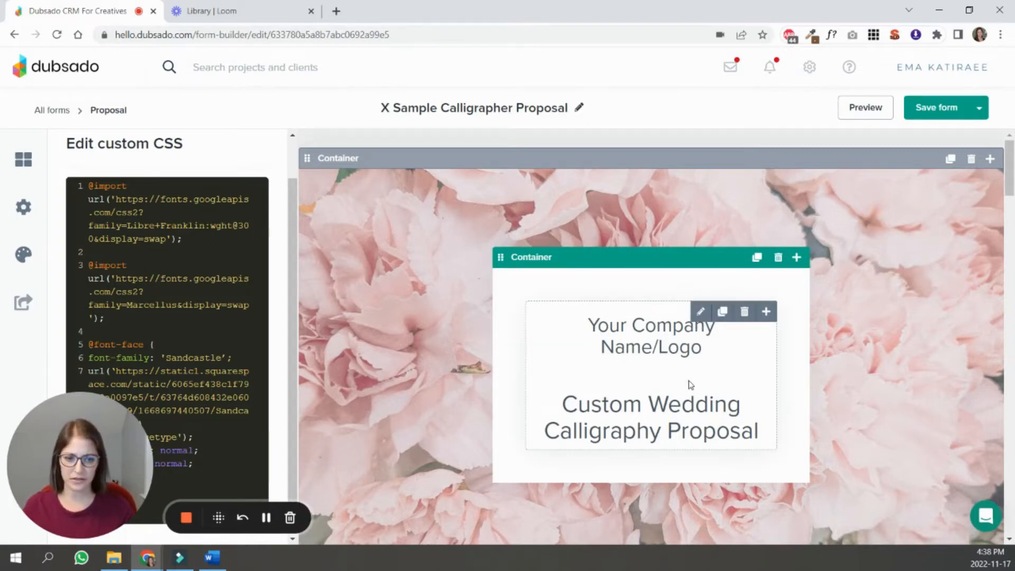
Step: Check the heading level of the company name and welcome text blocks, then return to form styling
scroll("down", 3)
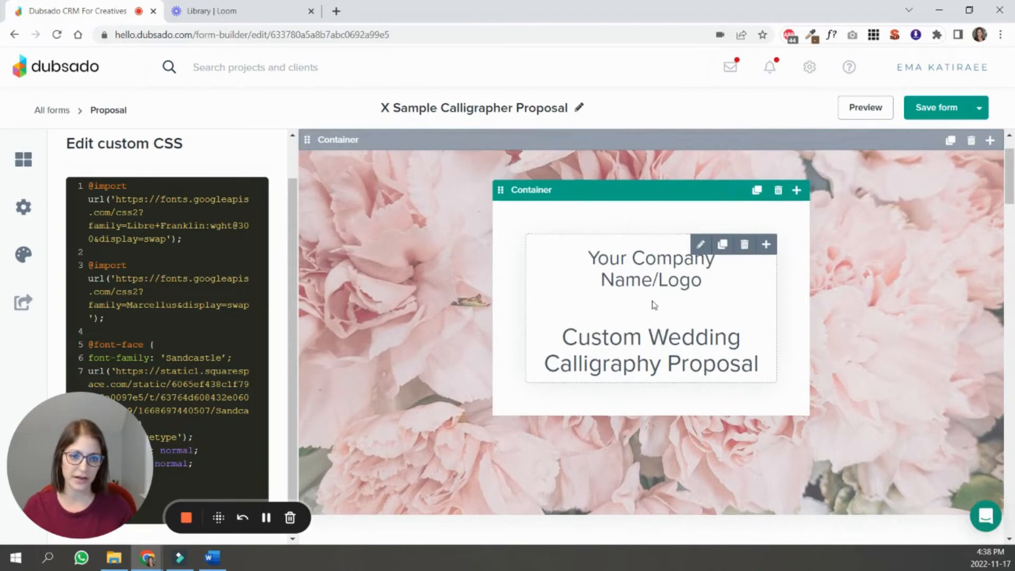
scroll("down", 3)
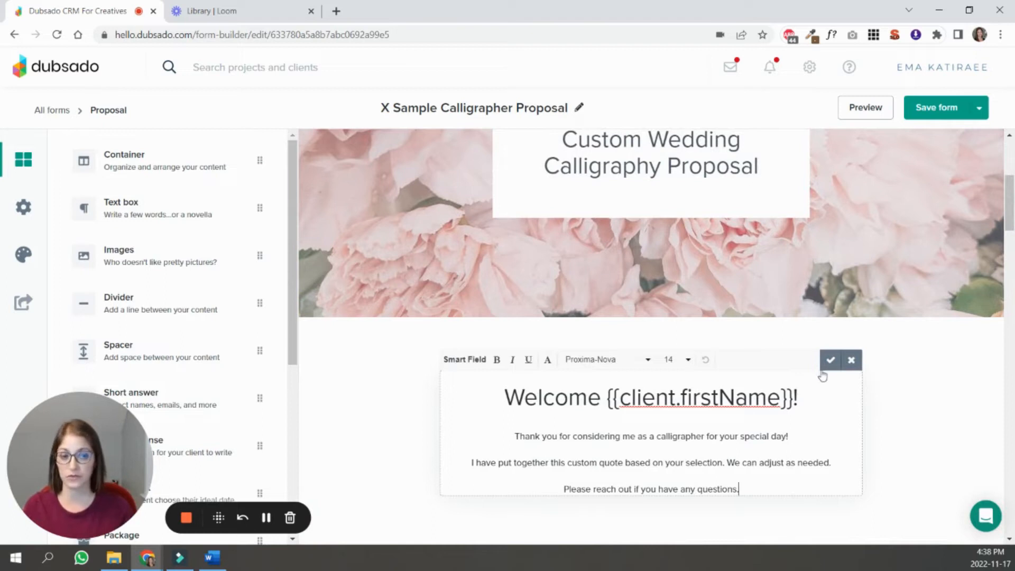
scroll("down", 3)
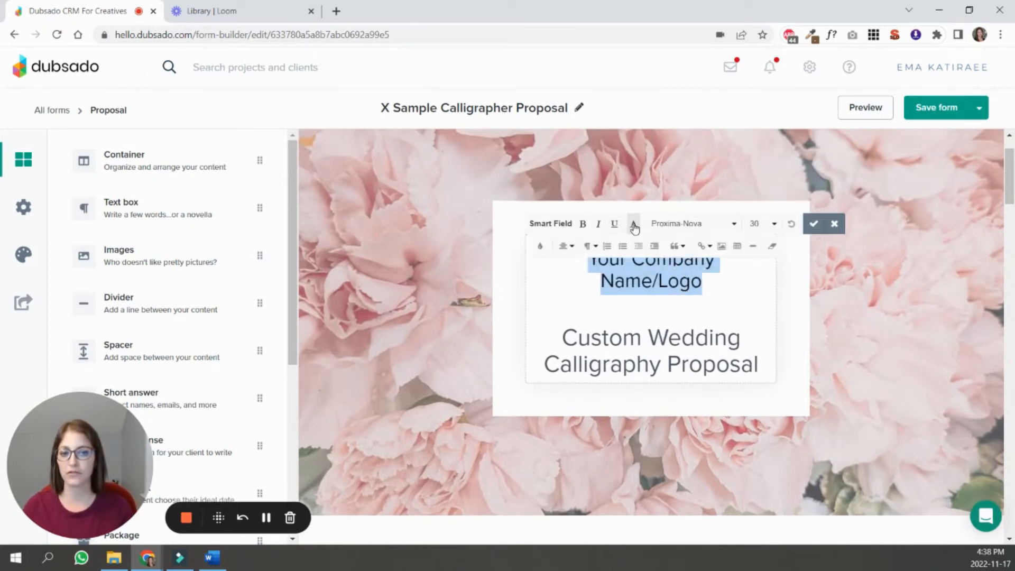
left_click(586, 246)
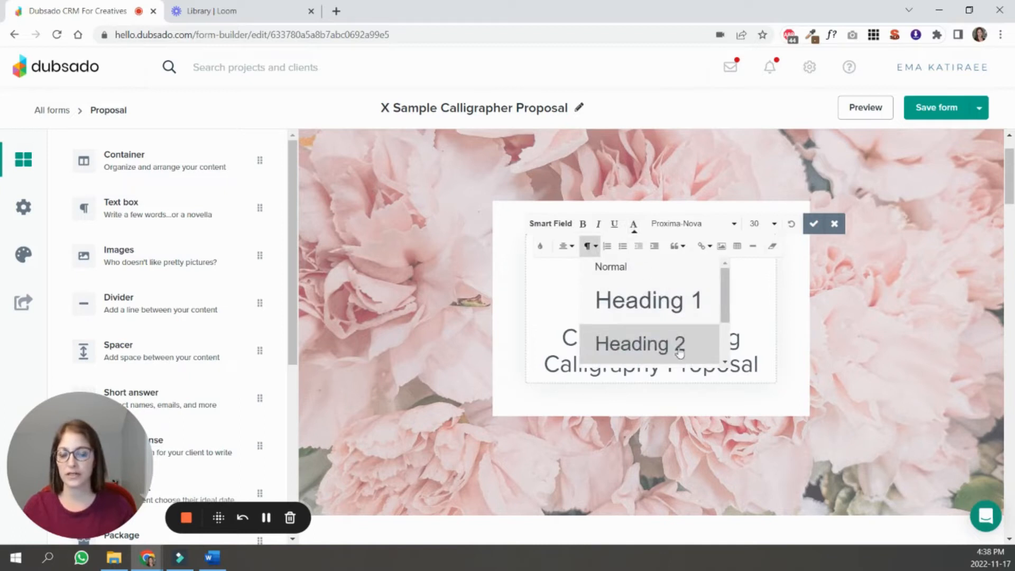
mouse_move(673, 356)
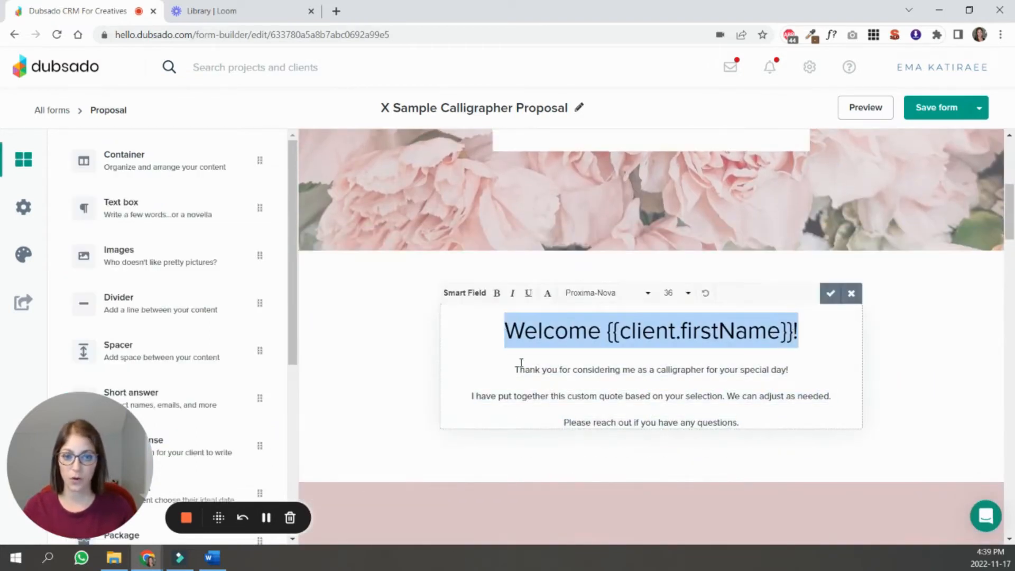
scroll("down", 3)
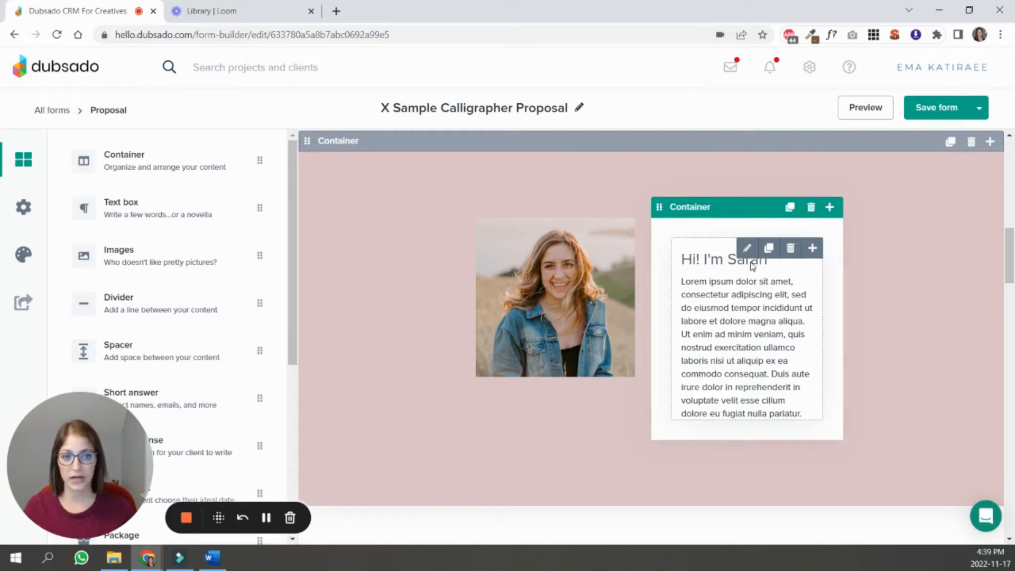
mouse_move(746, 249)
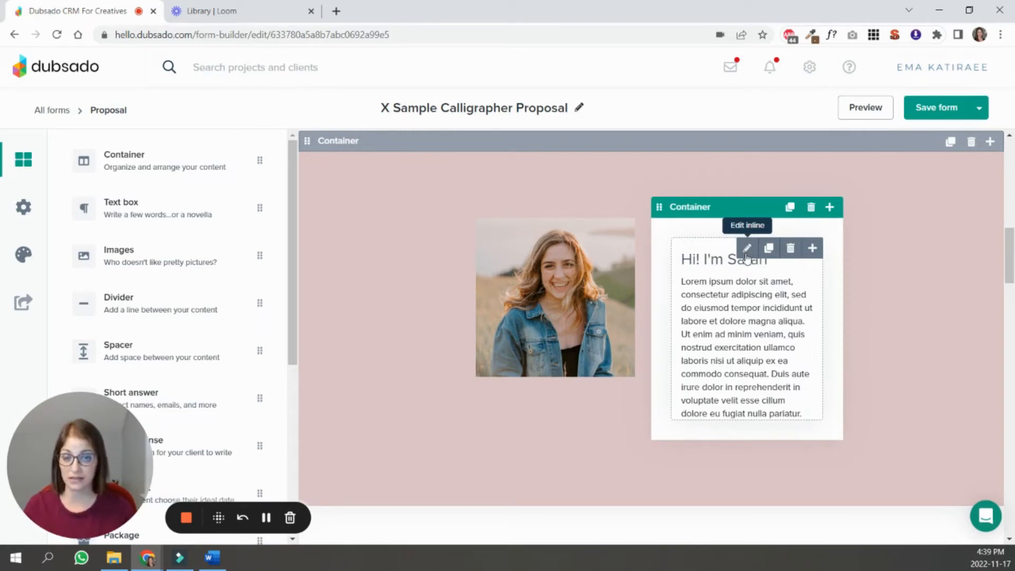
mouse_move(731, 308)
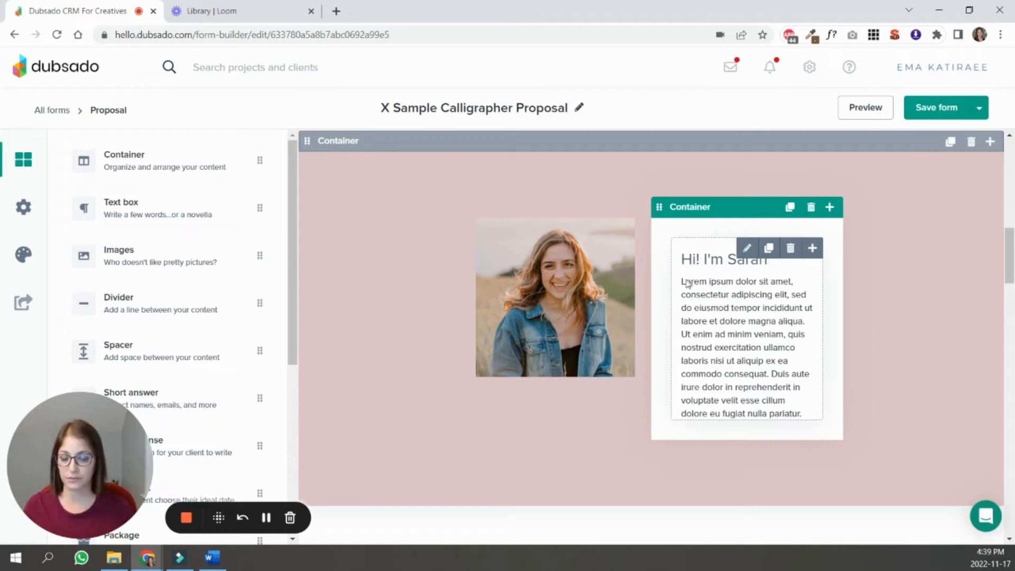
left_click(23, 254)
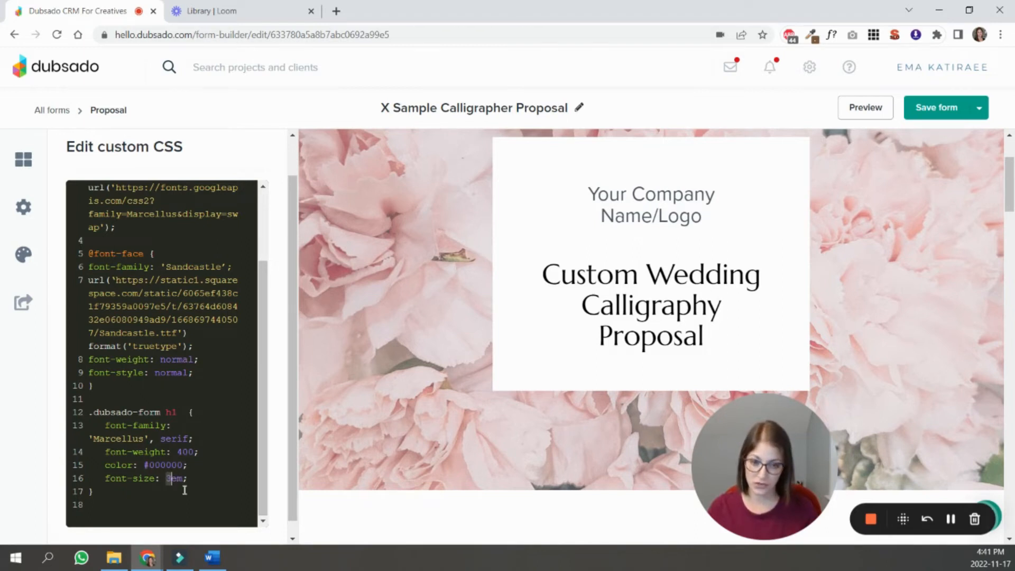
Step: Add a .dubsado-form h1 rule in black Marcellus weight 400, trying 3.4em before settling on 3em
key("Backspace")
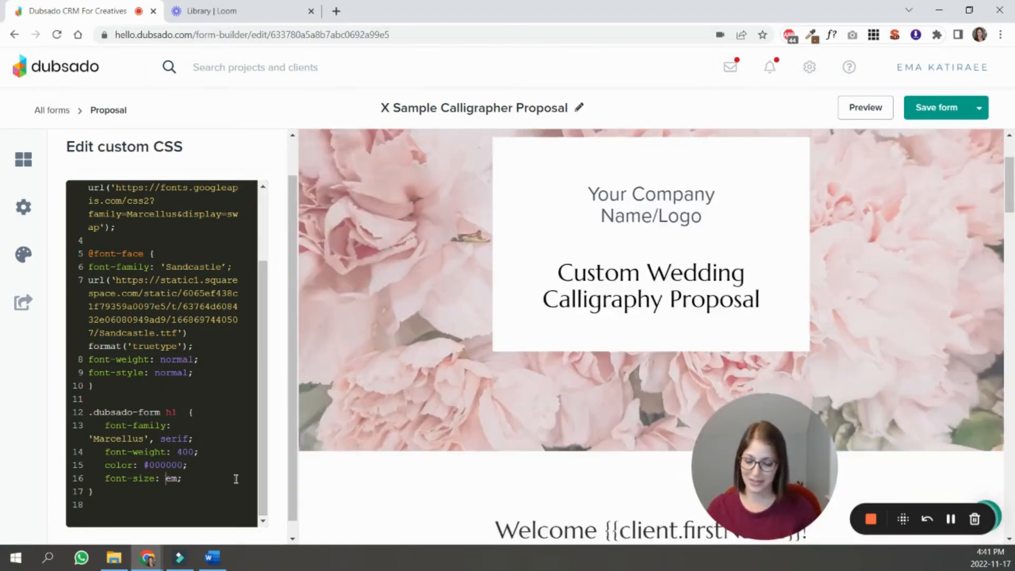
type("3")
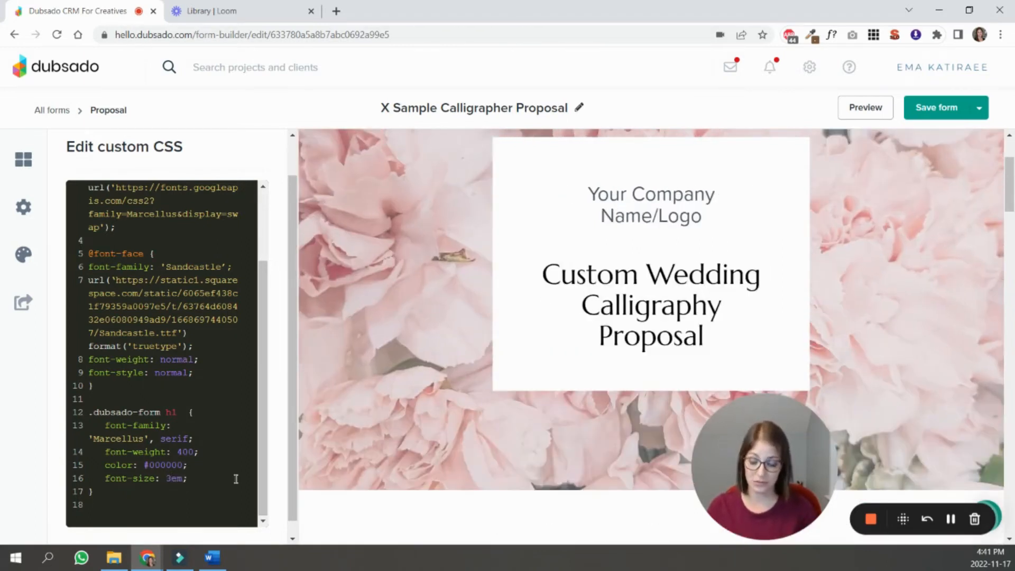
type("3.4em")
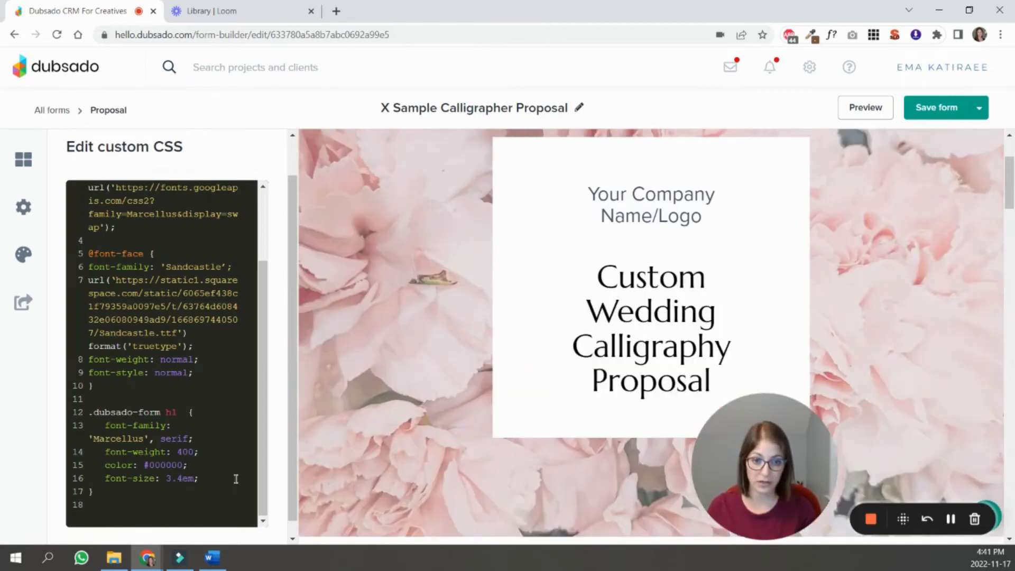
type("3em")
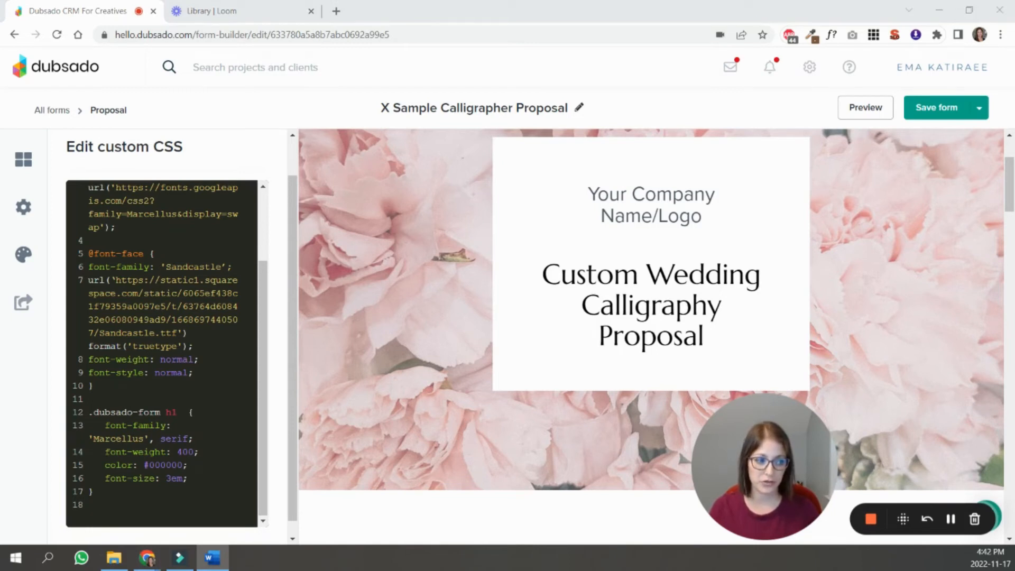
mouse_move(737, 408)
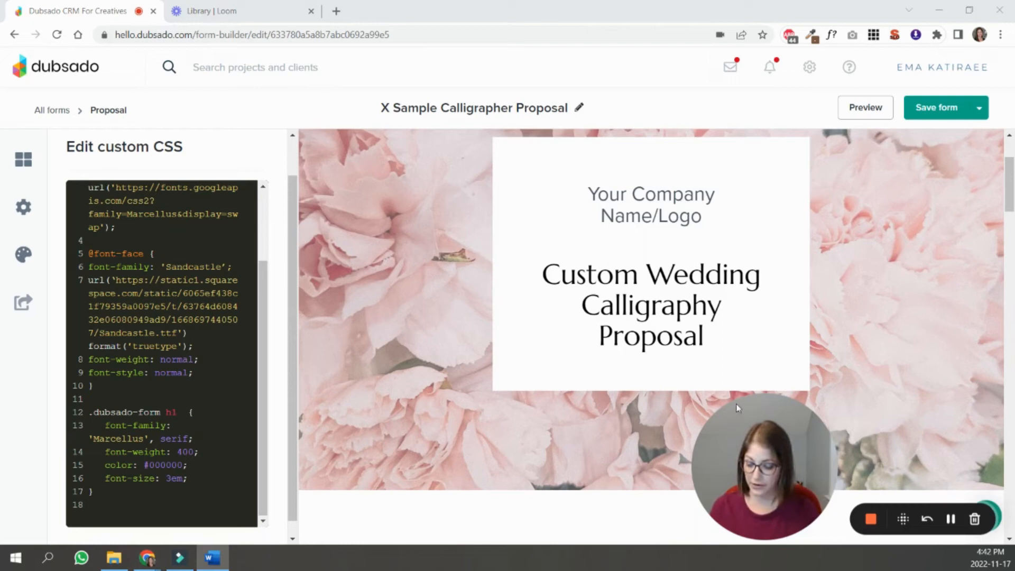
scroll("down", 3)
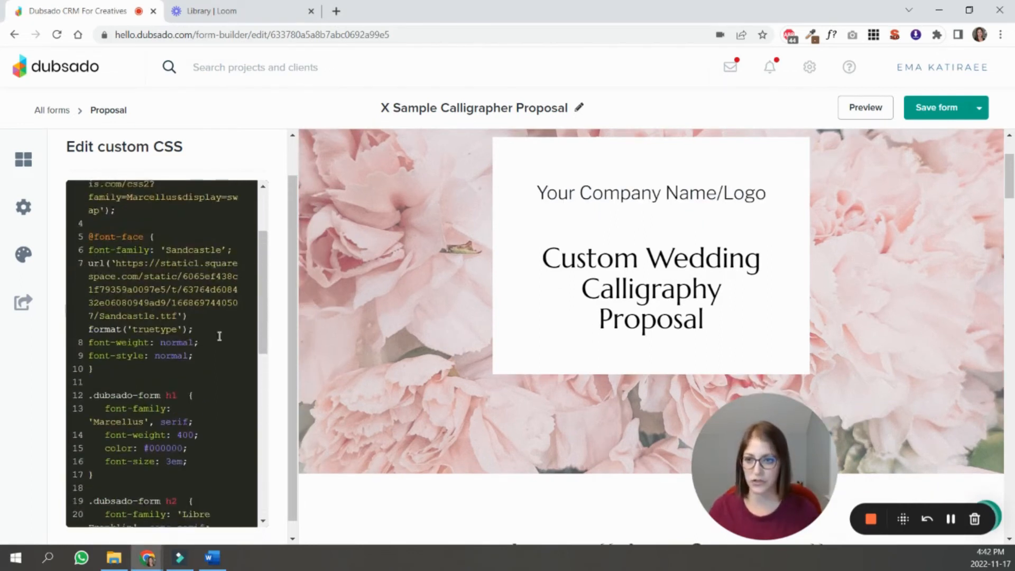
Step: Add .dubsado-form rules for h2 (Libre Franklin), h3 (Marcellus uppercase), h4 (Sandcastle) and p (Libre Franklin 1.2em)
scroll("down", 3)
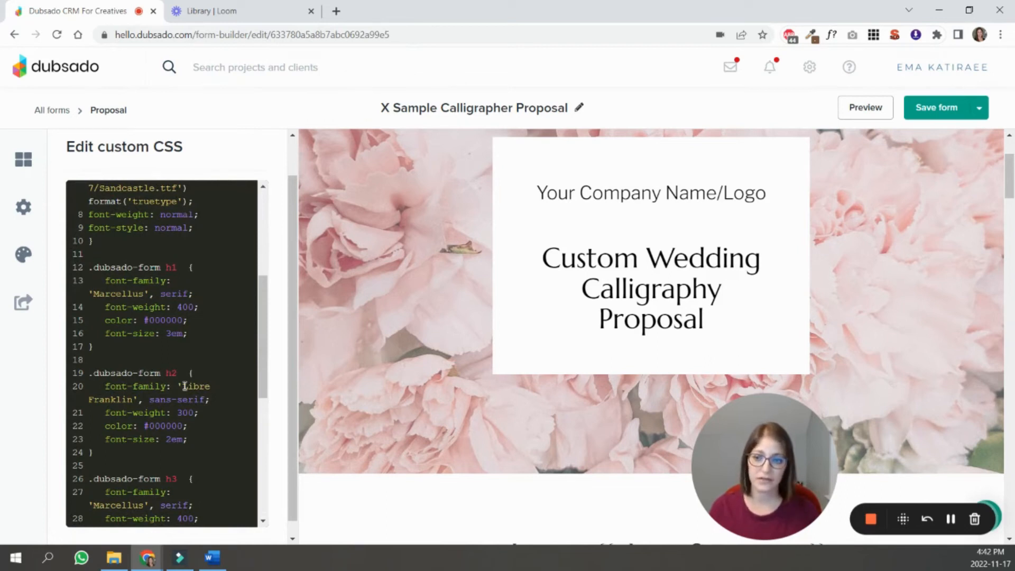
mouse_move(180, 387)
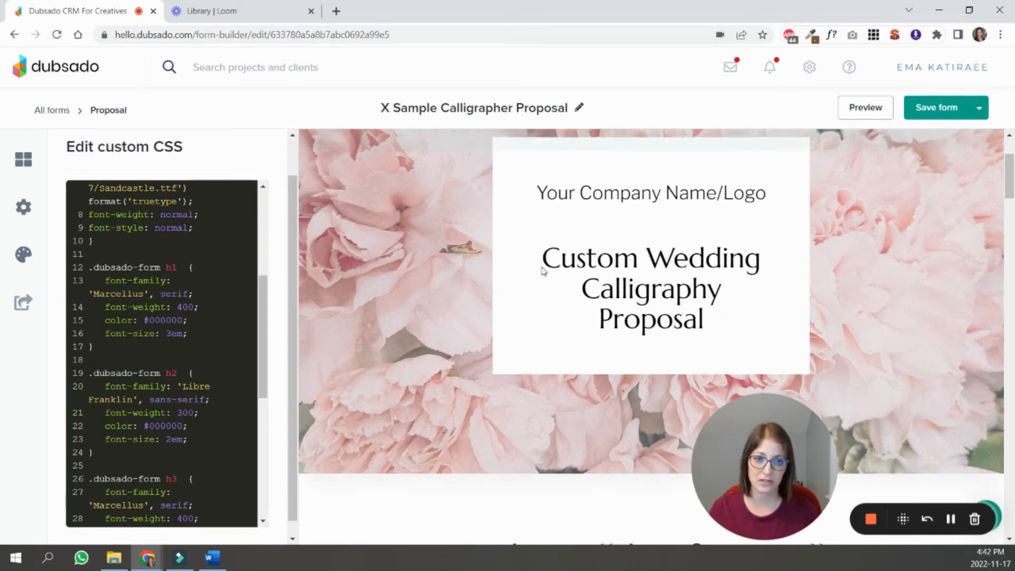
scroll("down", 3)
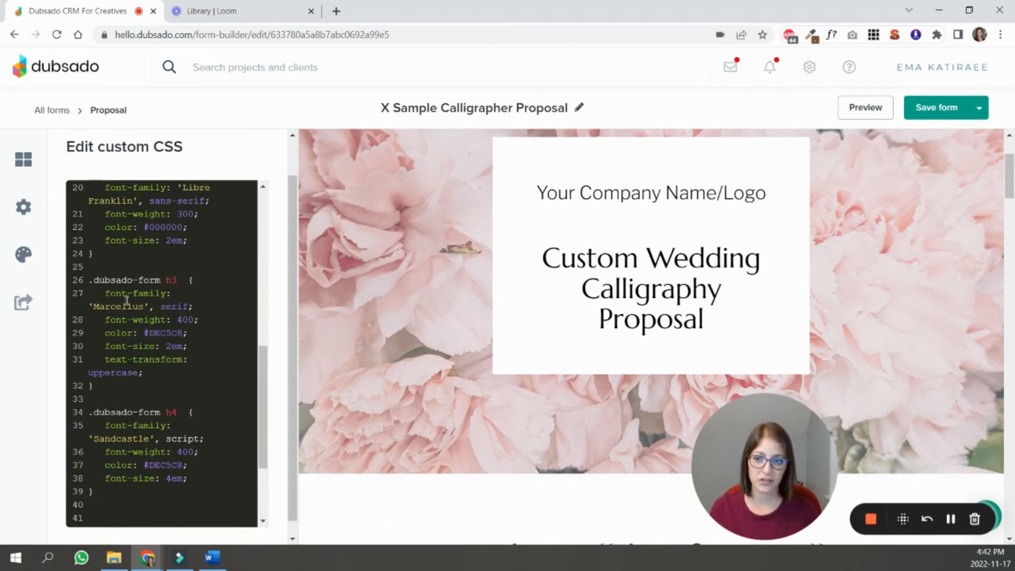
double_click(163, 333)
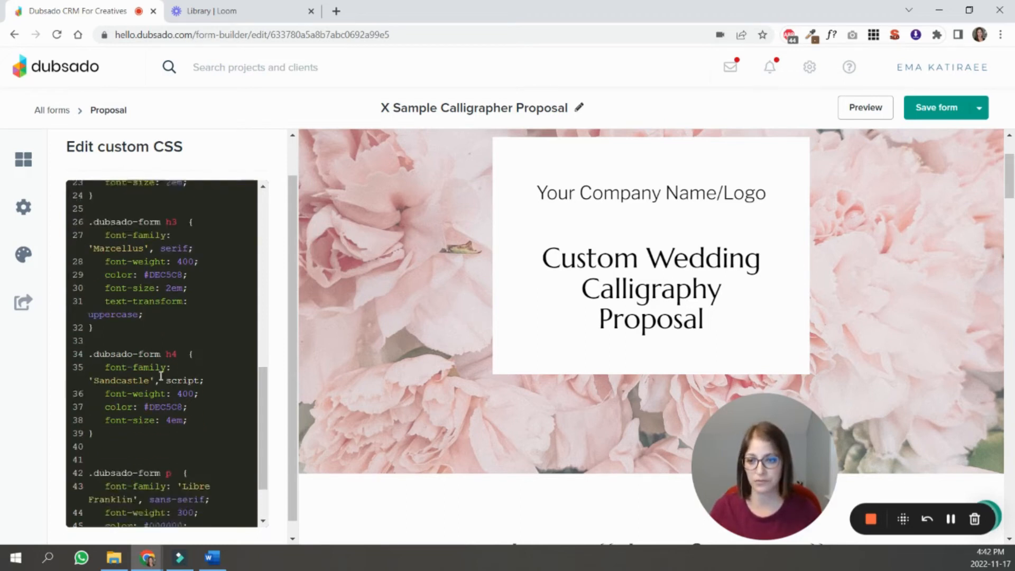
scroll("down", 3)
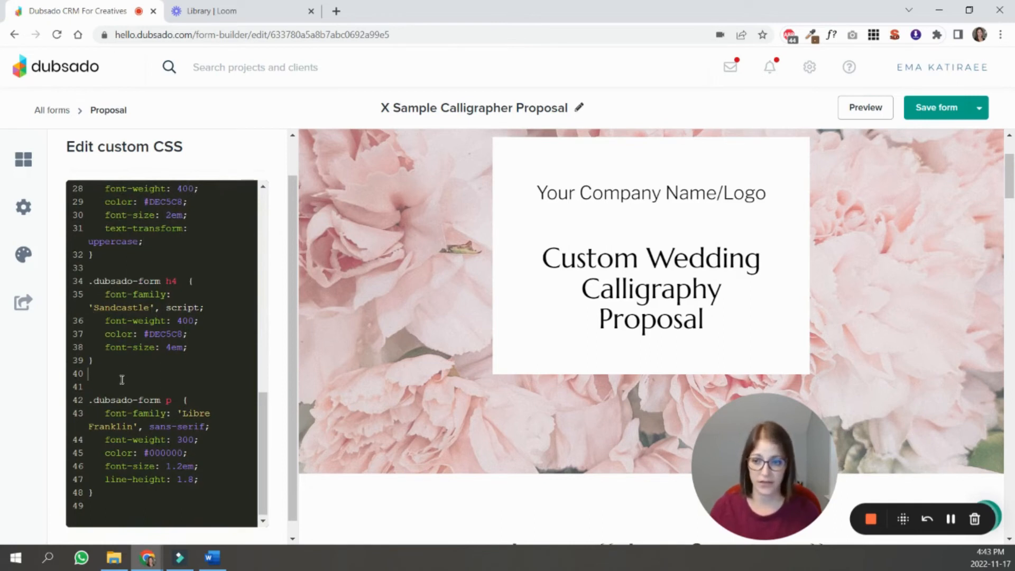
scroll("down", 3)
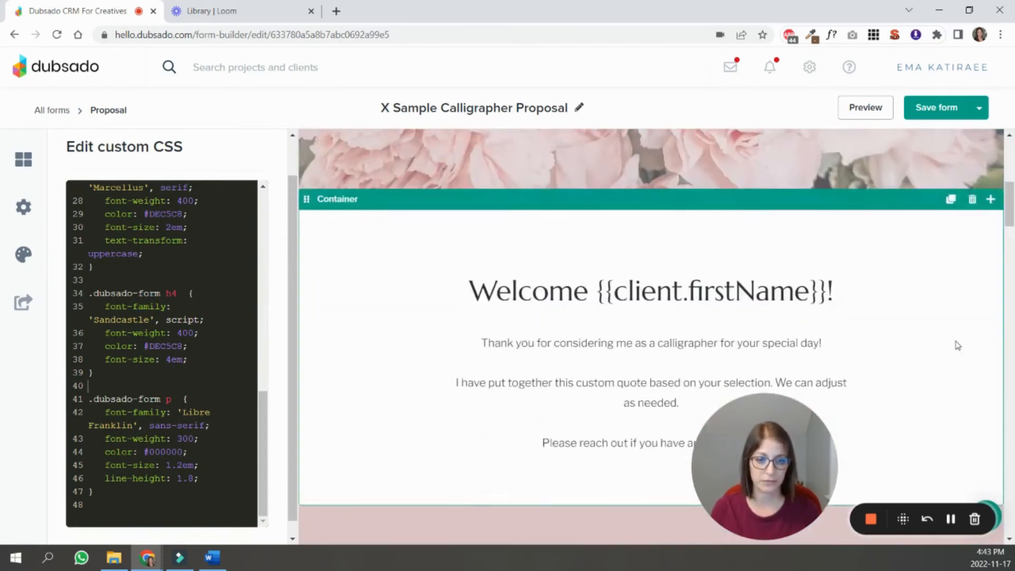
Step: Scroll the proposal down to the FAQ section's QUESTION #1 heading
left_click(650, 289)
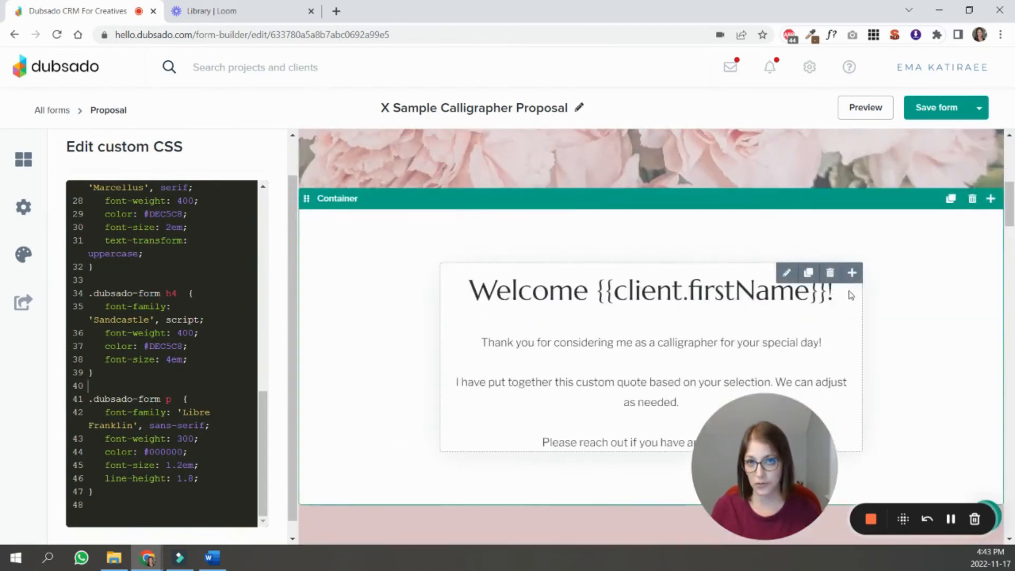
scroll("down", 3)
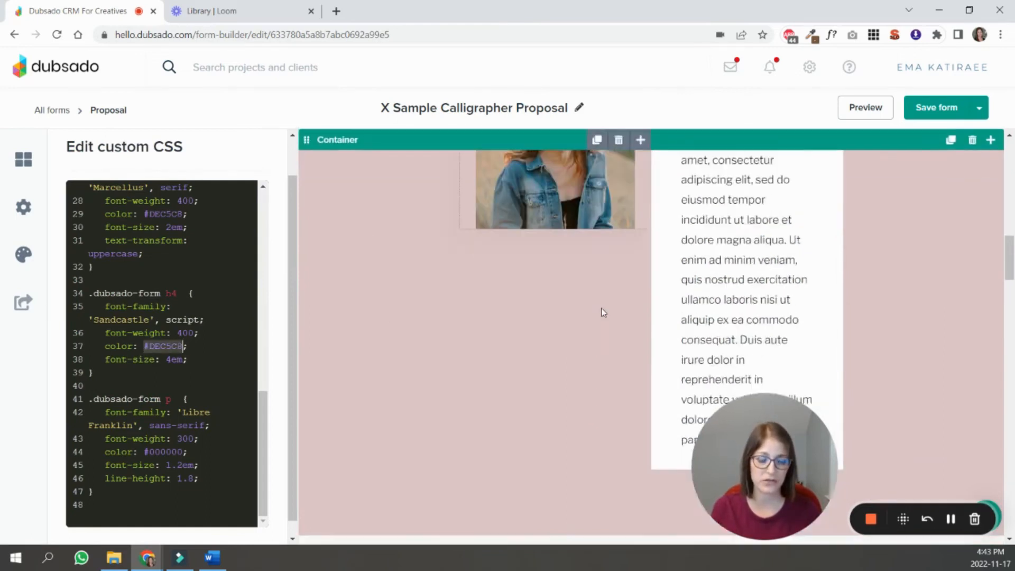
scroll("down", 3)
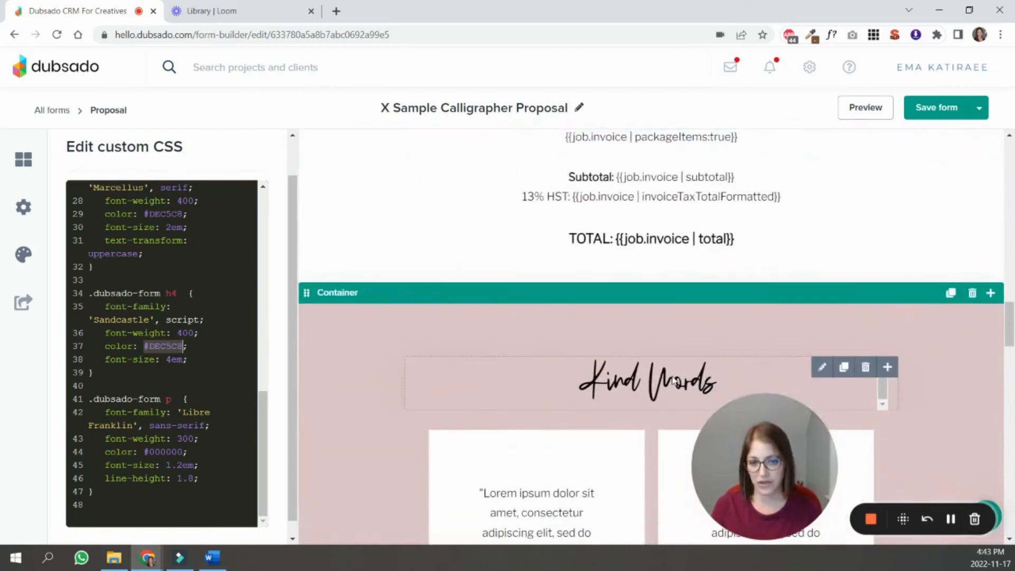
scroll("down", 3)
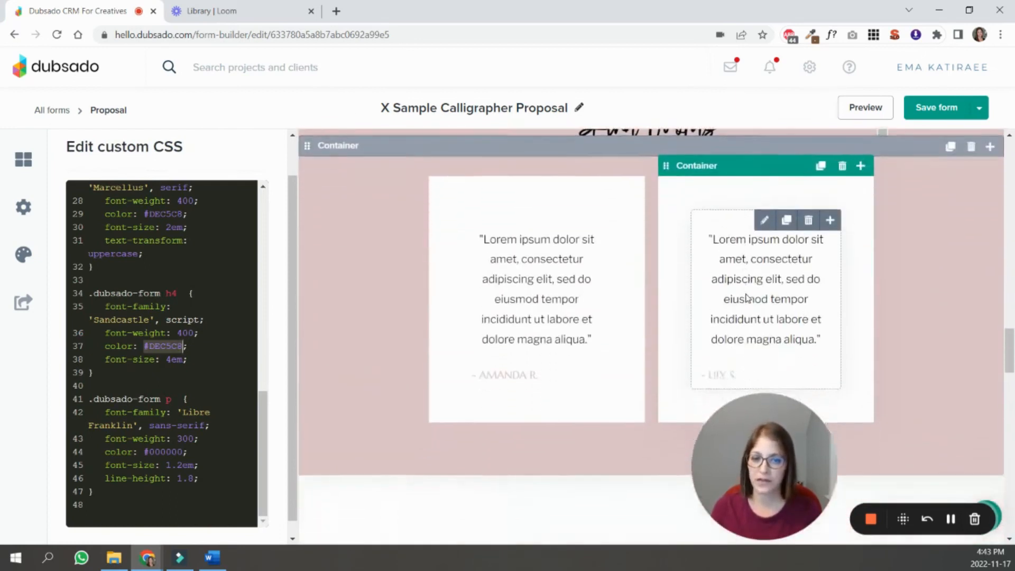
scroll("down", 3)
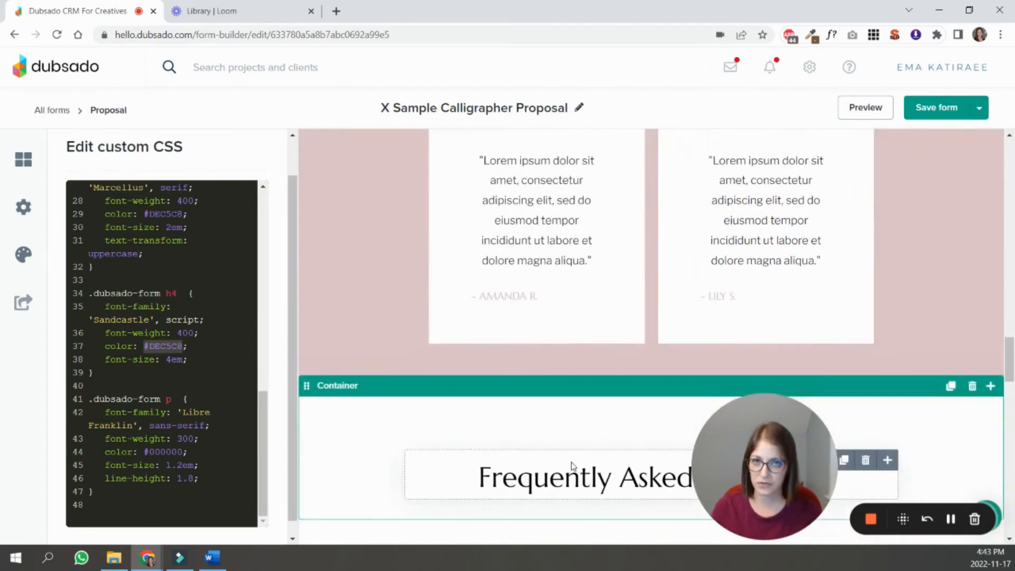
scroll("down", 3)
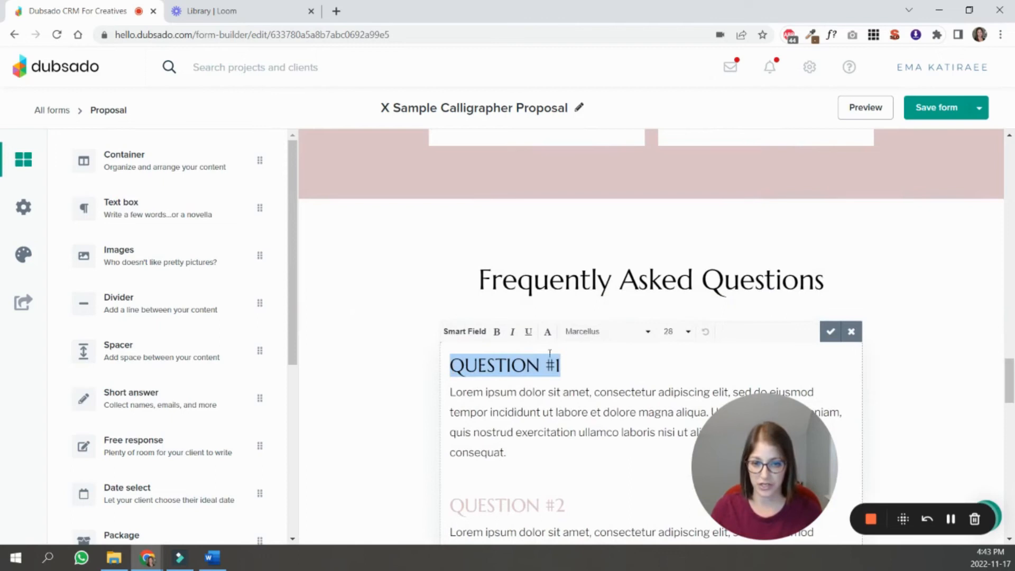
Step: Apply Comfortaa and a text colour inline to the question heading, then clear formatting so the pink Marcellus CSS style returns
left_click(605, 331)
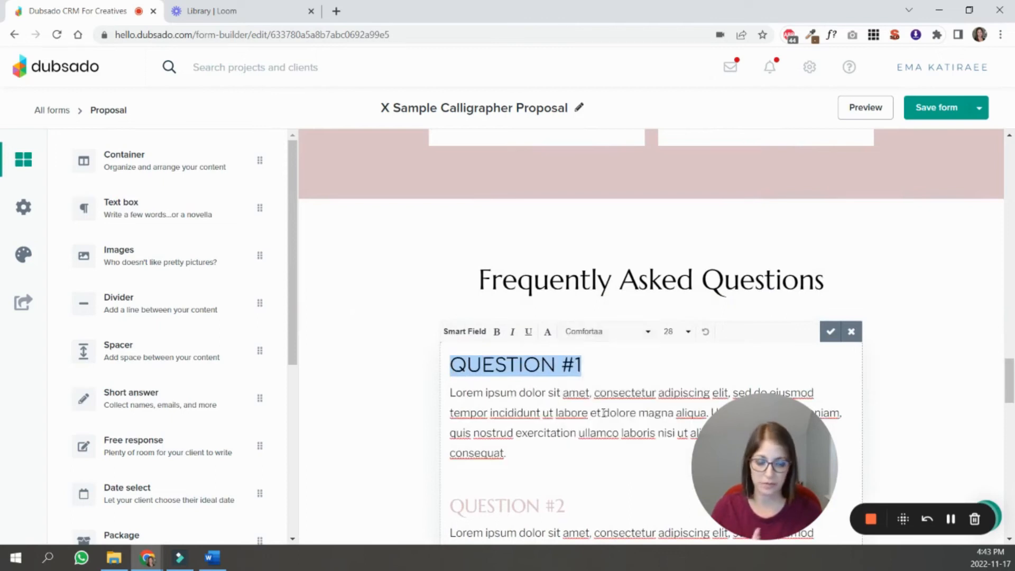
mouse_move(546, 331)
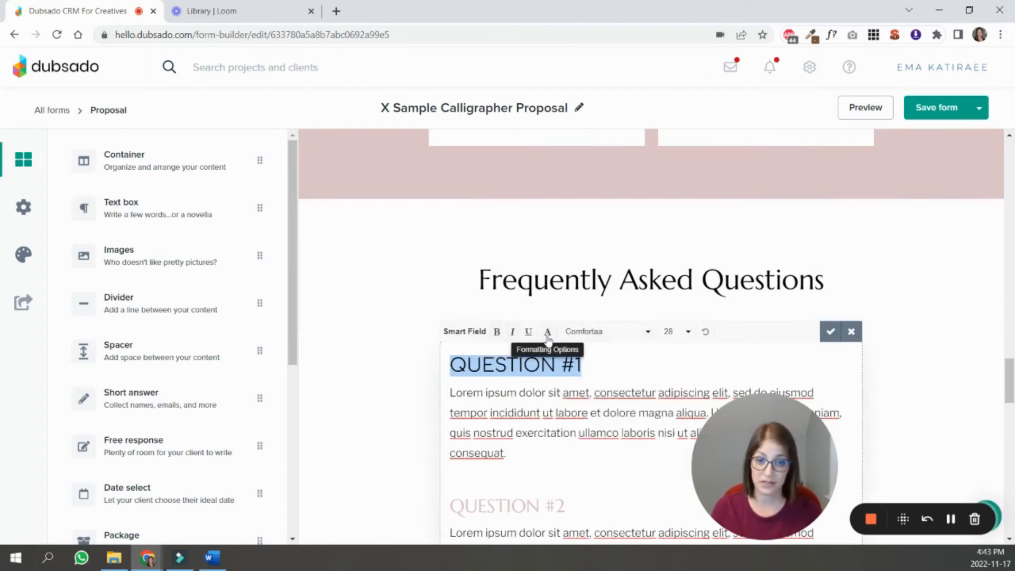
left_click(547, 331)
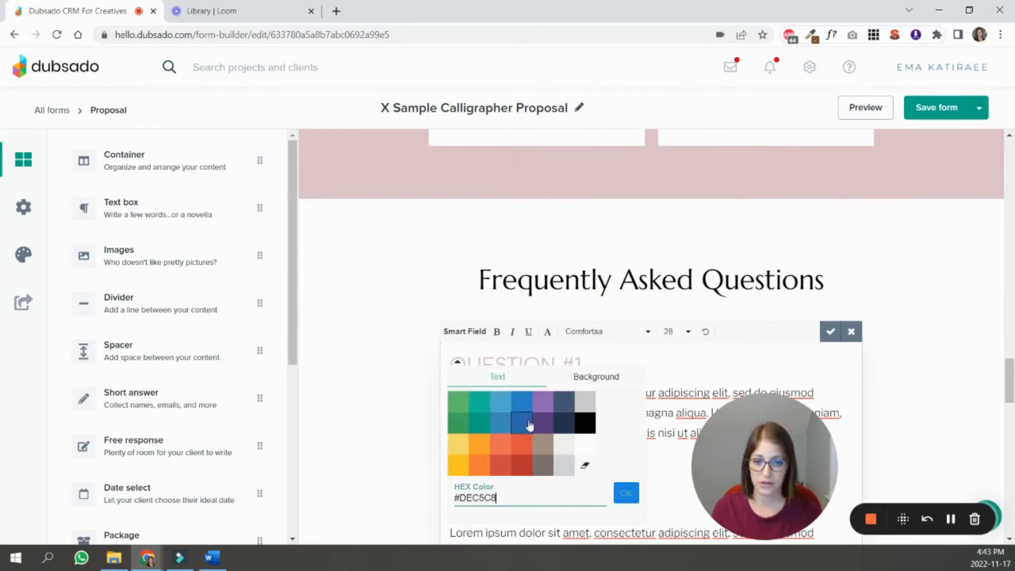
left_click(625, 492)
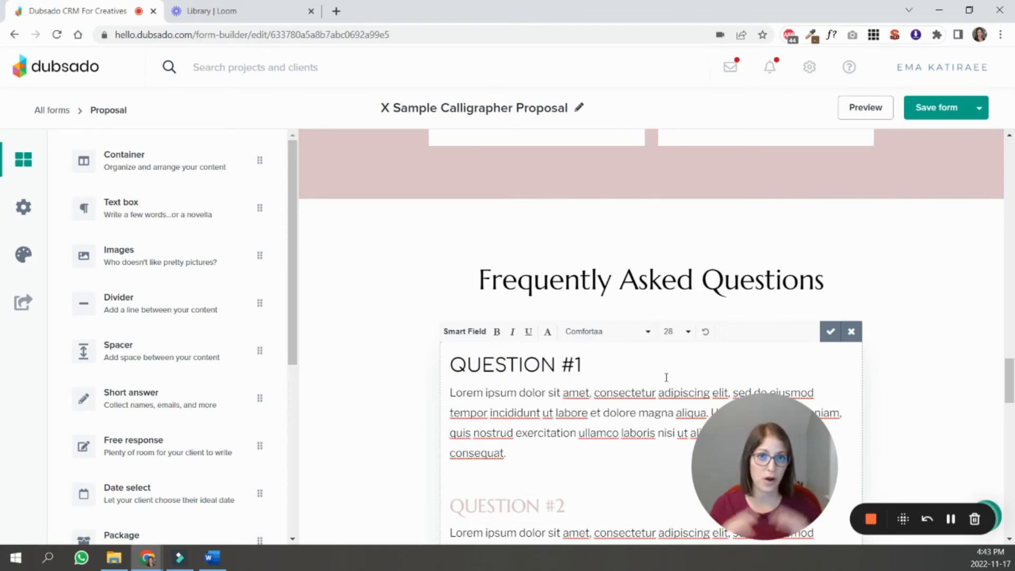
left_click(582, 364)
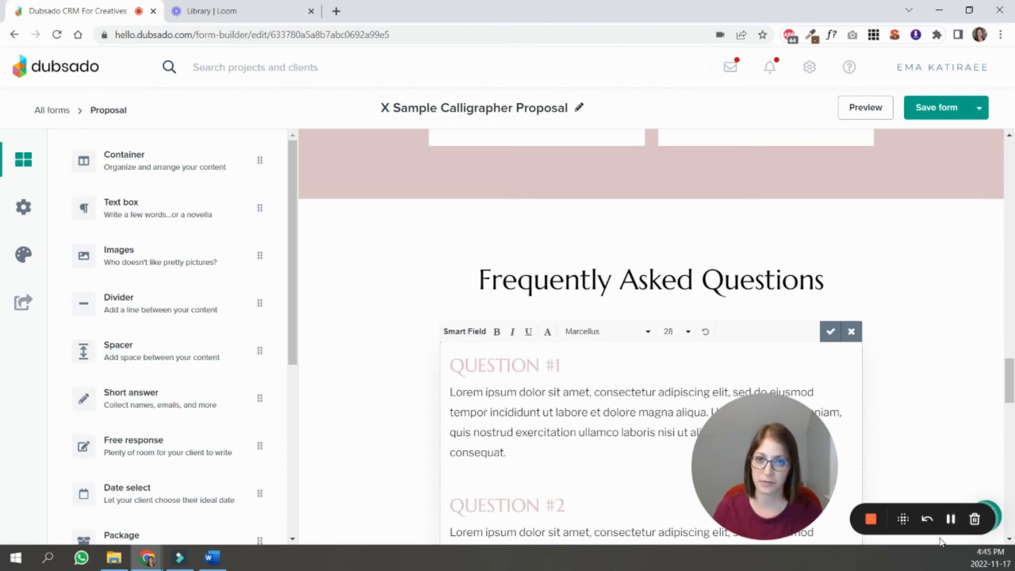
mouse_move(918, 494)
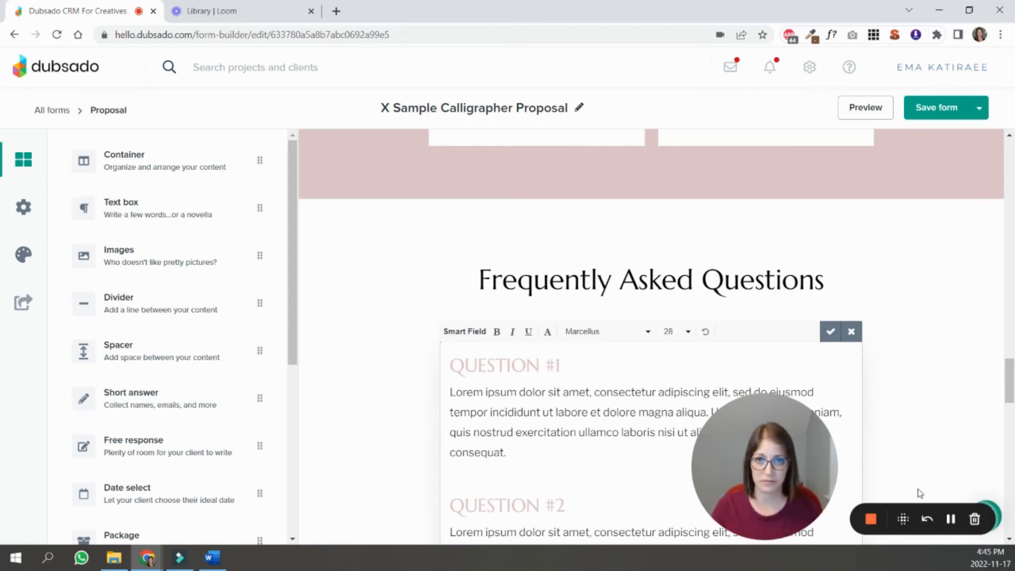
mouse_move(950, 519)
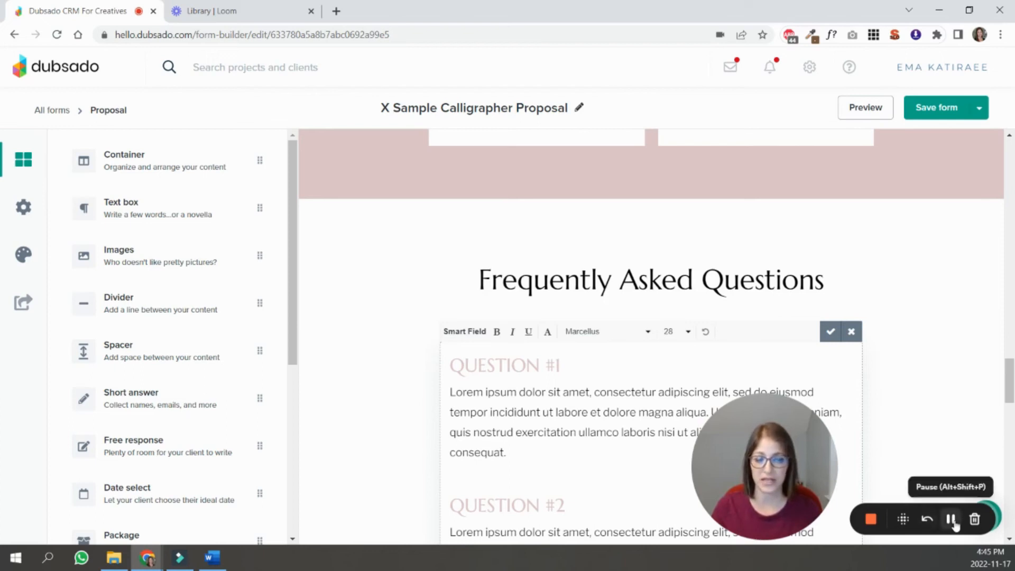
Step: Scroll the Dubsado CSS cheat sheet down to the Proposal navigation tabs section
left_click(402, 10)
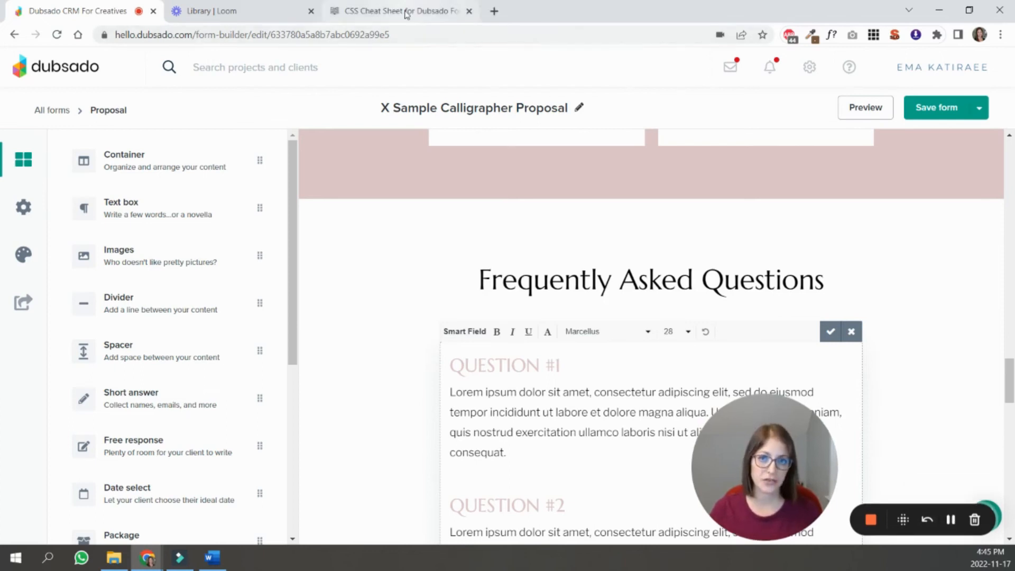
left_click(388, 11)
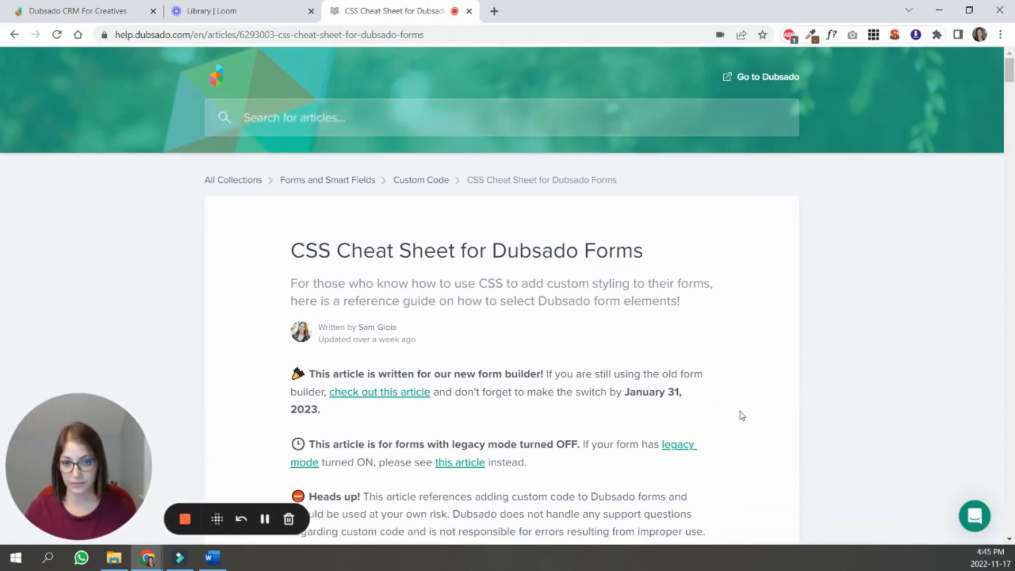
scroll("down", 3)
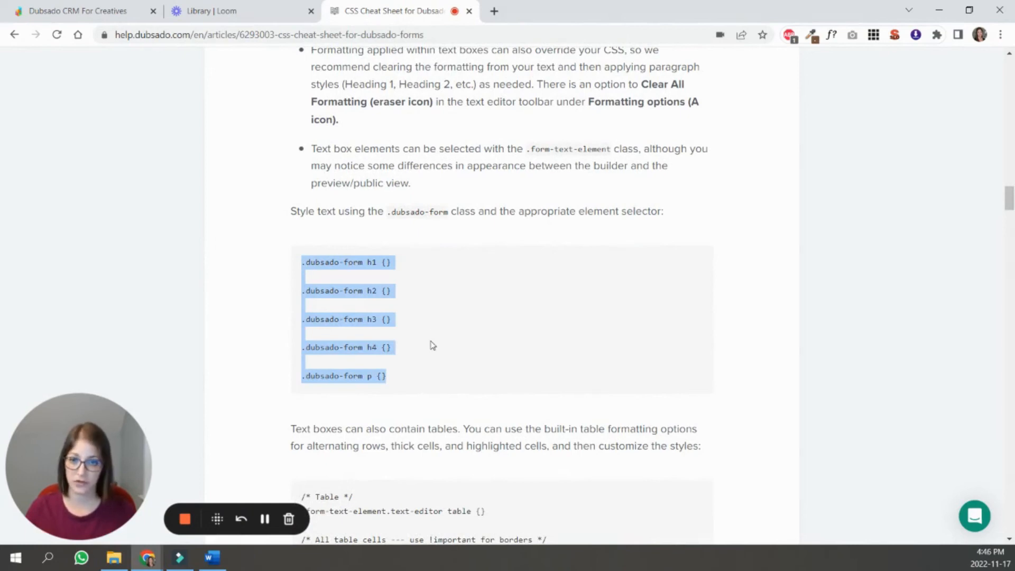
scroll("down", 3)
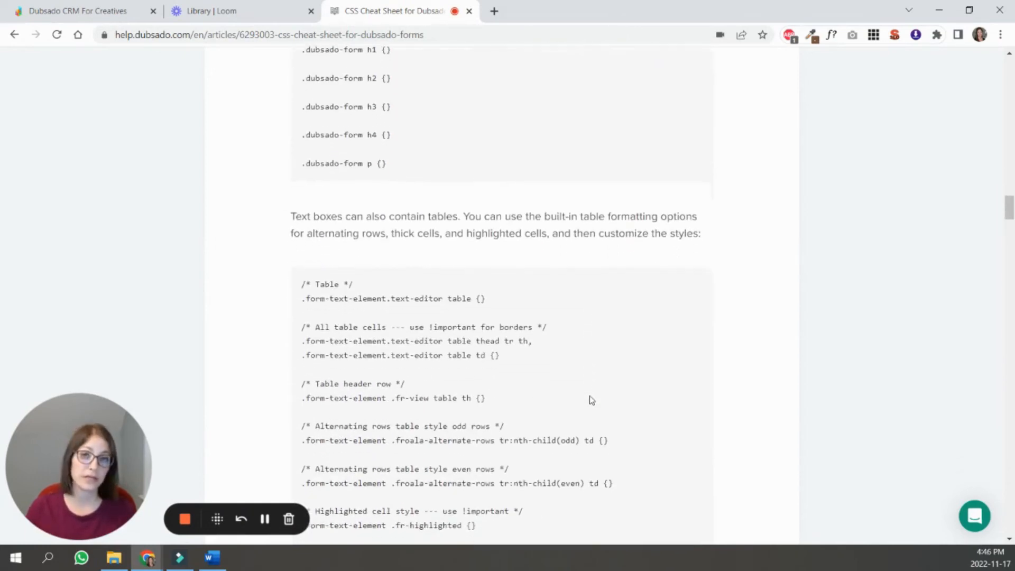
scroll("down", 3)
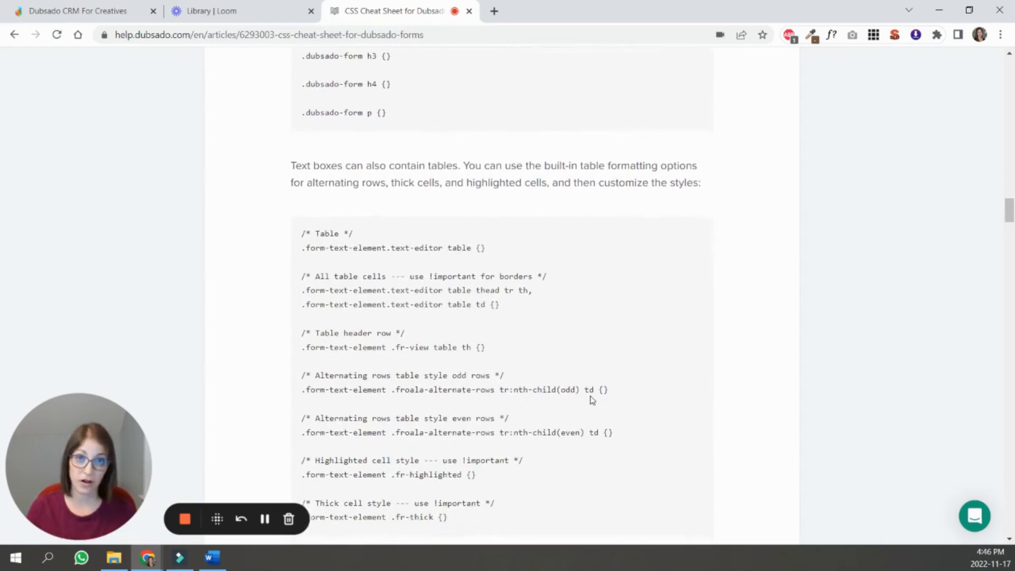
scroll("down", 3)
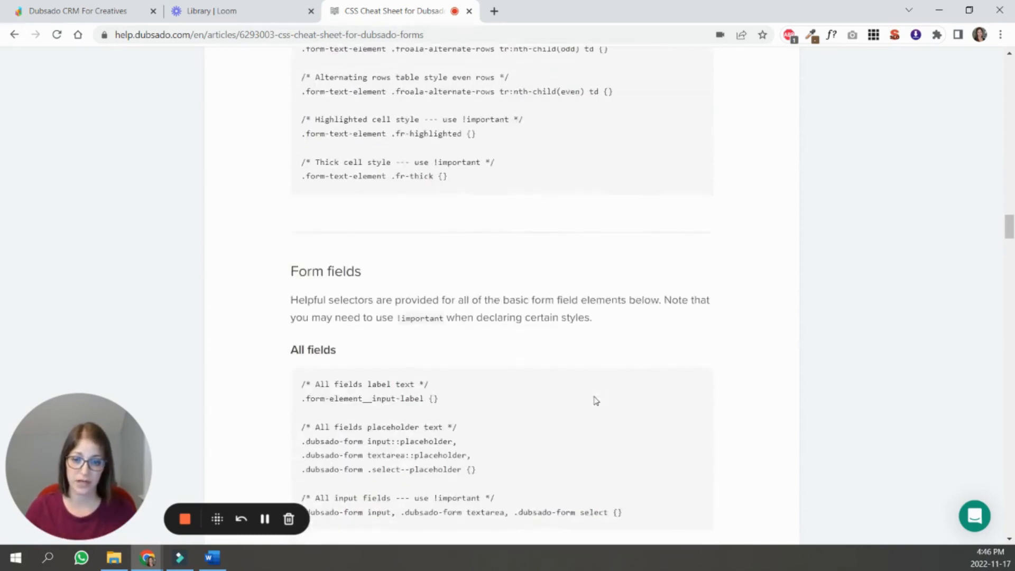
scroll("down", 3)
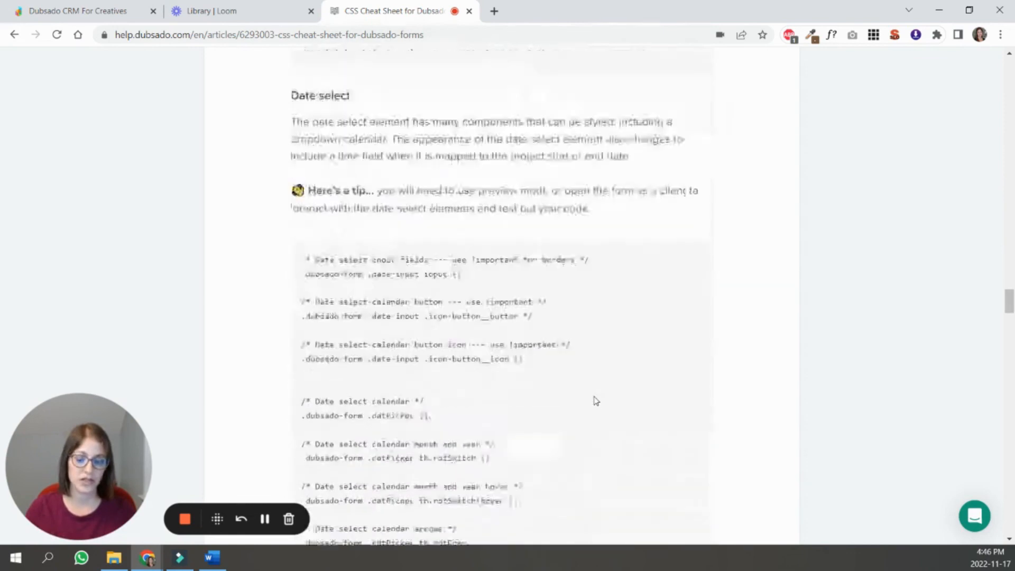
scroll("down", 3)
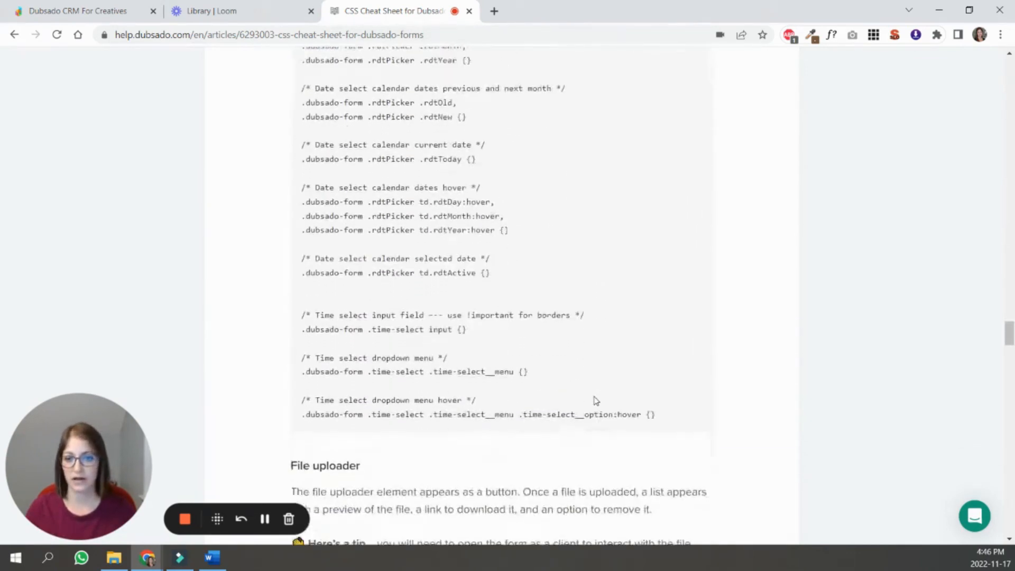
scroll("down", 3)
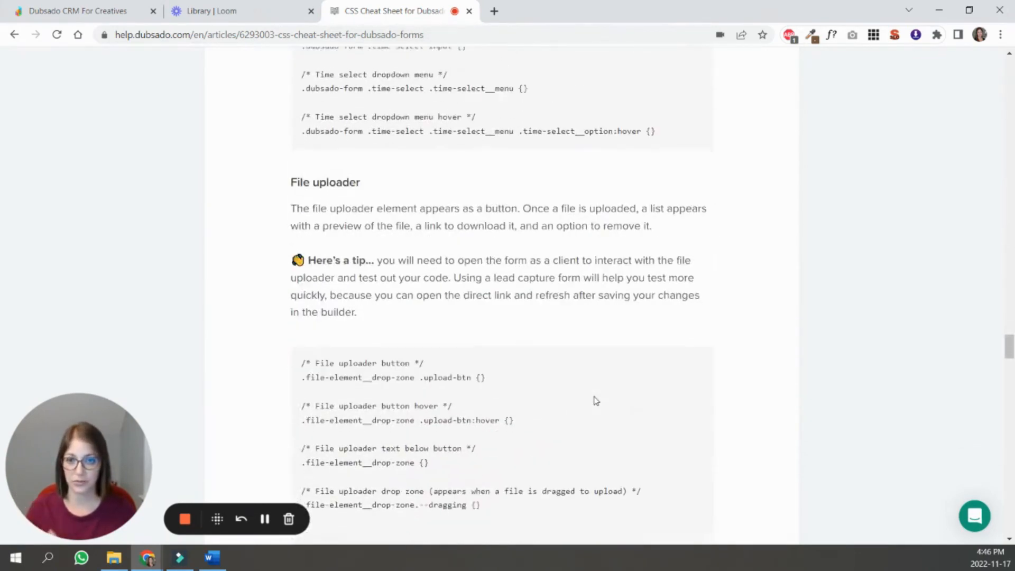
scroll("down", 3)
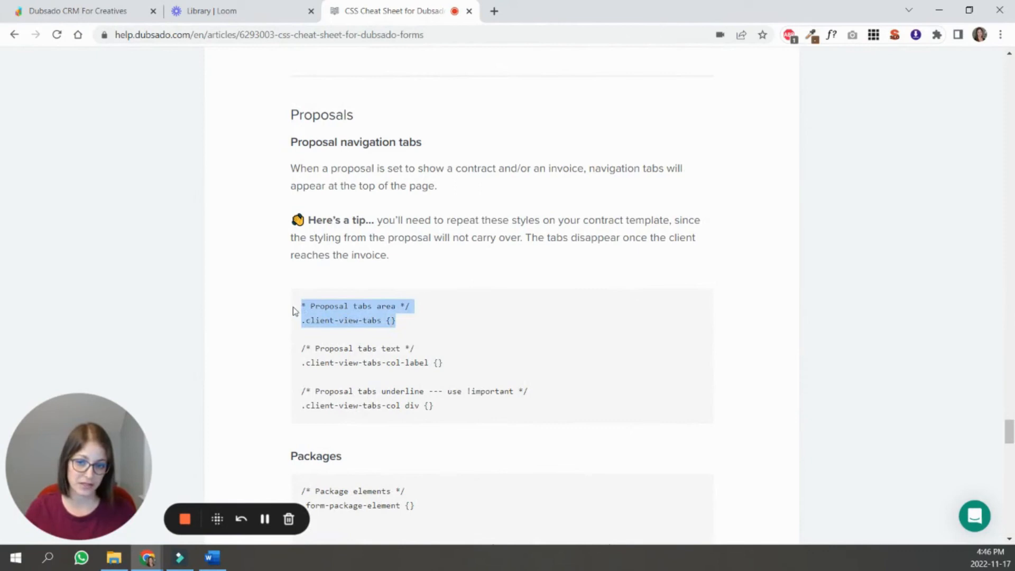
mouse_move(380, 348)
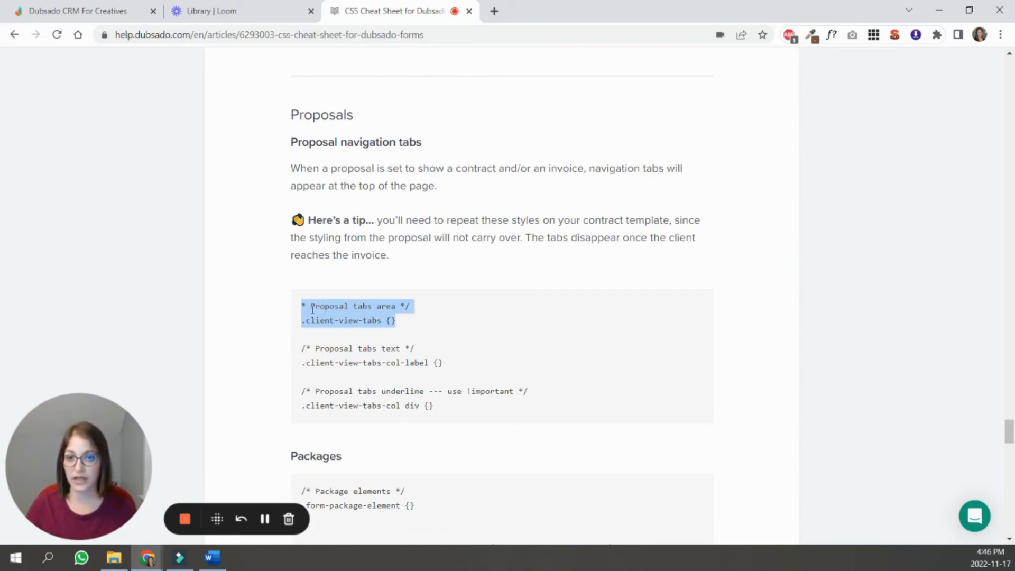
Step: Select the .client-view-tabs selector snippet to copy
left_click(342, 312)
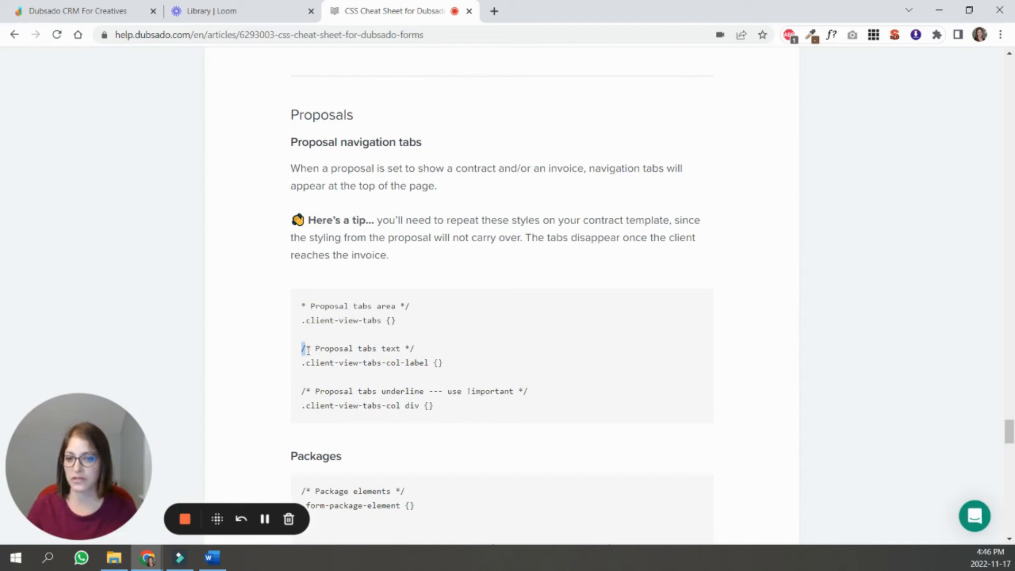
left_click_drag(301, 348, 442, 362)
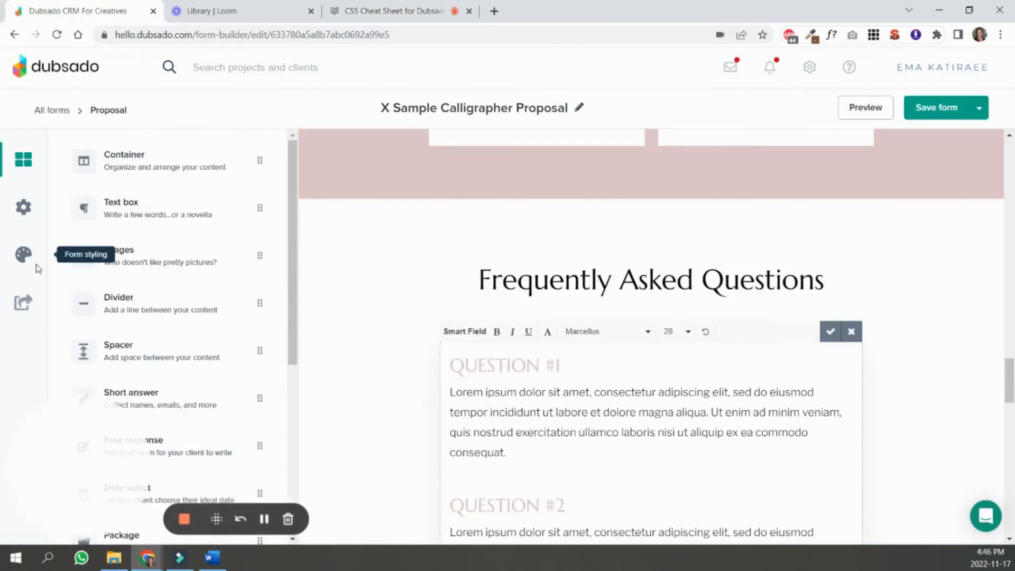
Step: Add an empty /* Proposal tabs area */ .client-view-tabs rule to the custom CSS, save the form and preview it
left_click(23, 255)
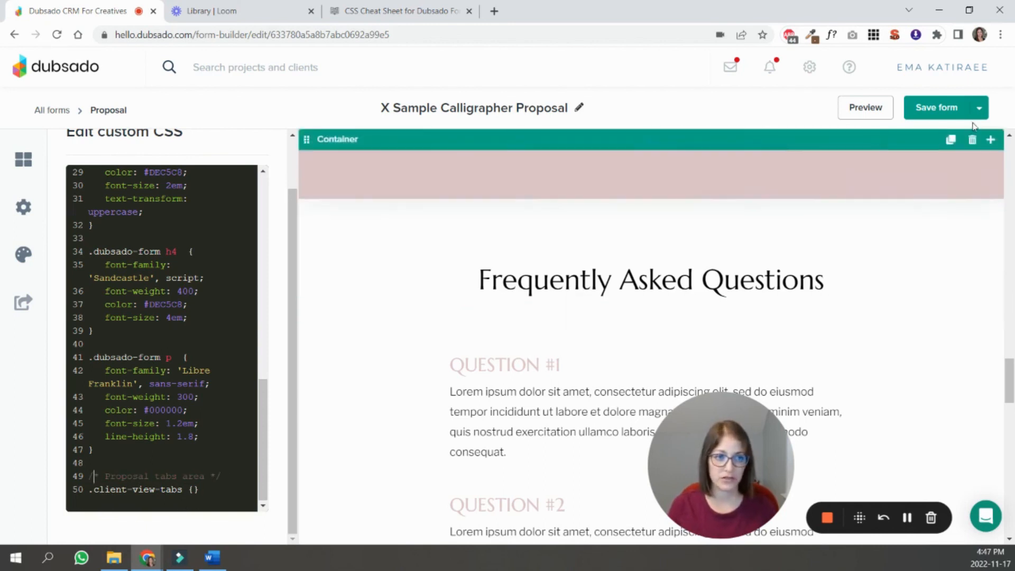
left_click(935, 107)
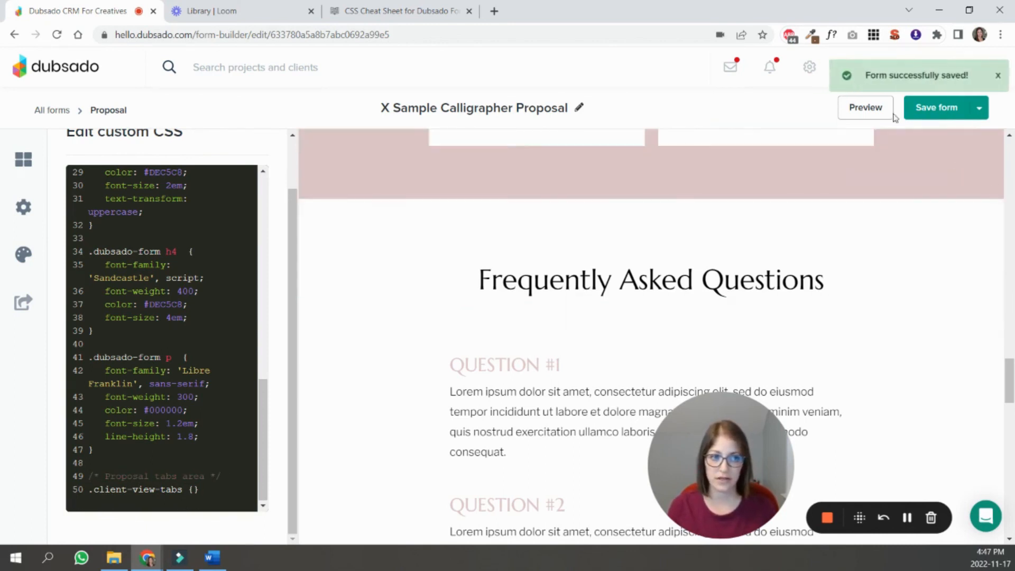
left_click(866, 108)
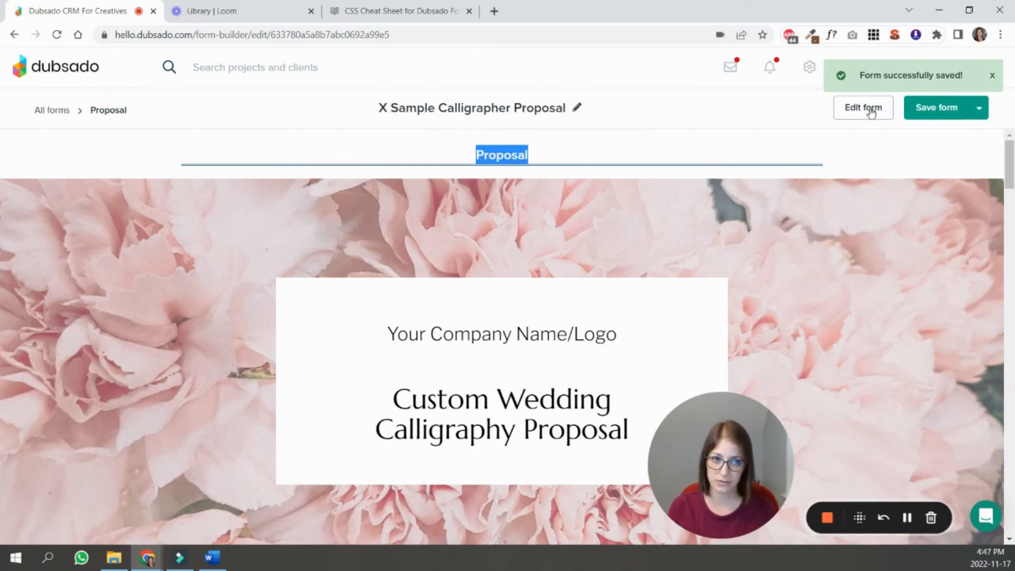
Step: Copy the p rule's Libre Franklin, weight 300, black, 1.2em properties into .client-view-tabs, save and preview
left_click(862, 108)
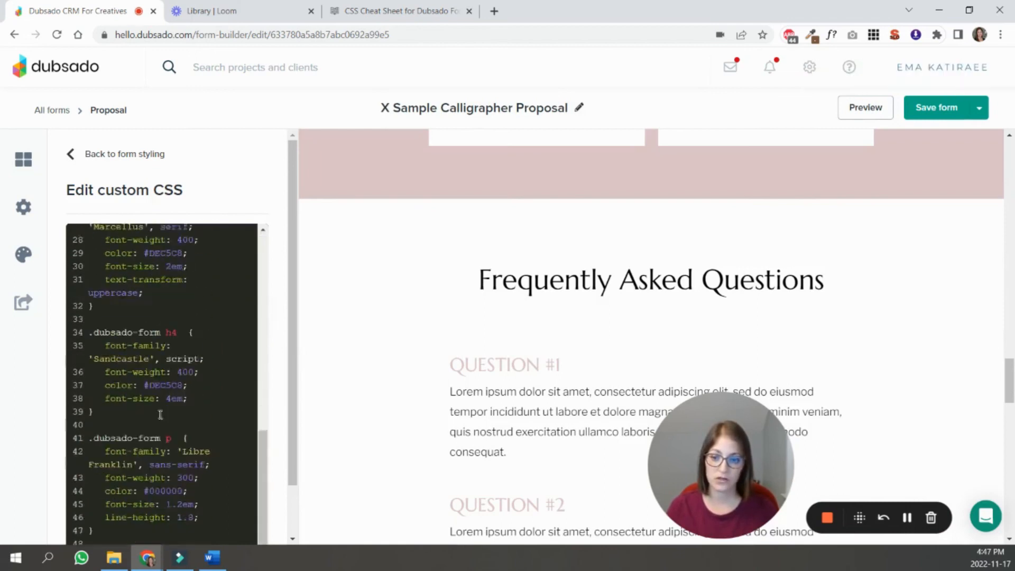
scroll("down", 3)
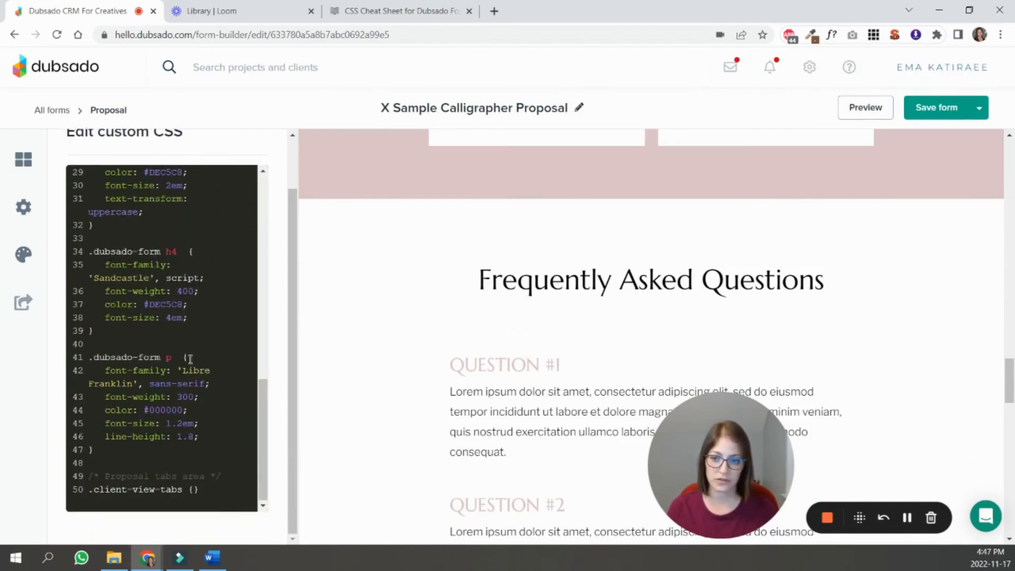
left_click_drag(186, 356, 194, 436)
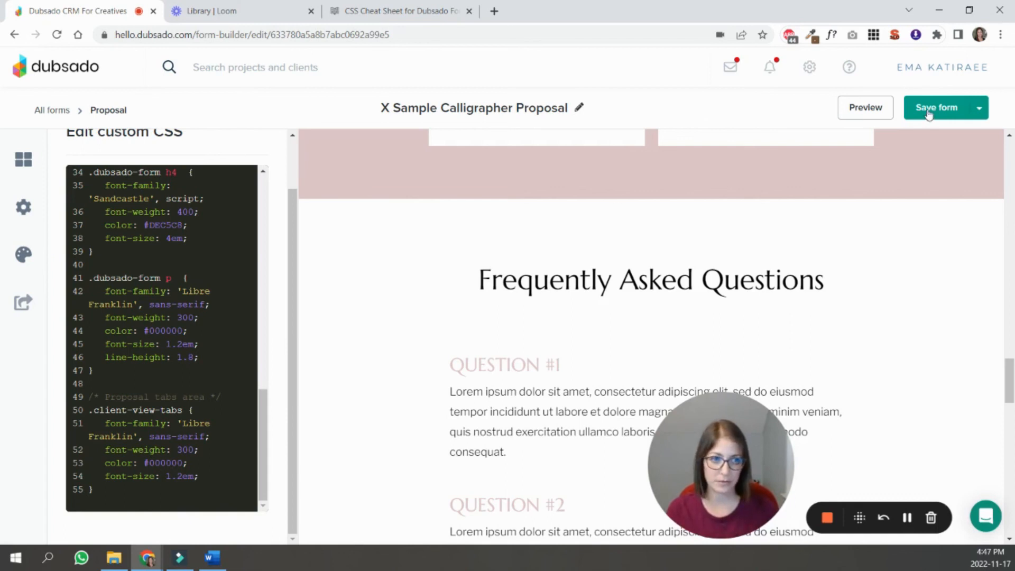
left_click(935, 108)
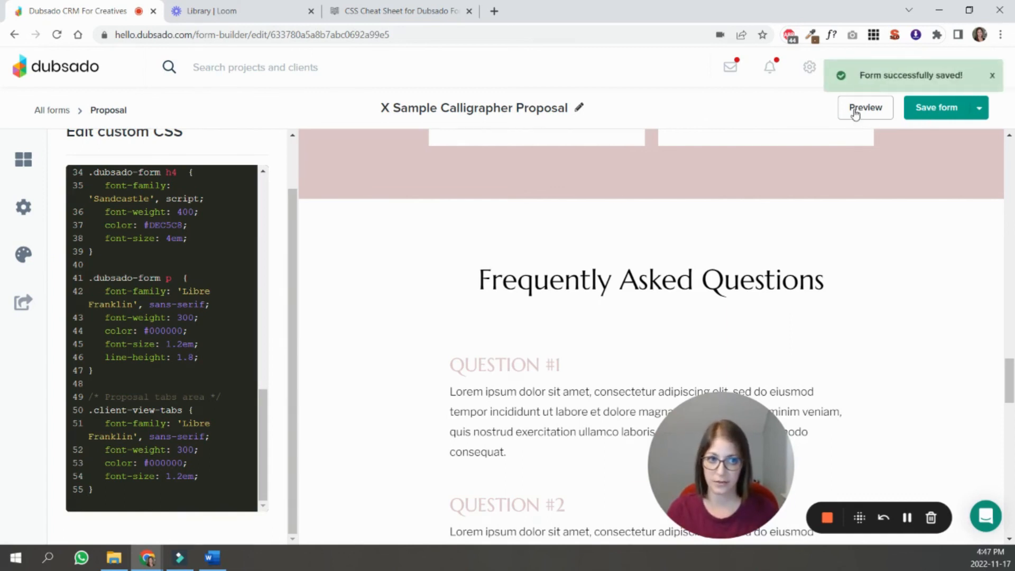
left_click(864, 108)
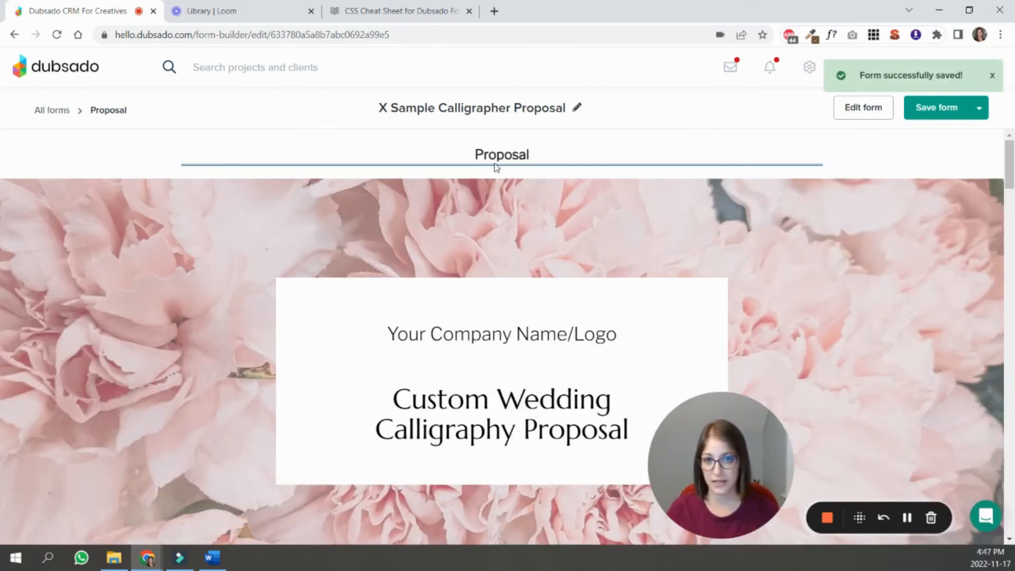